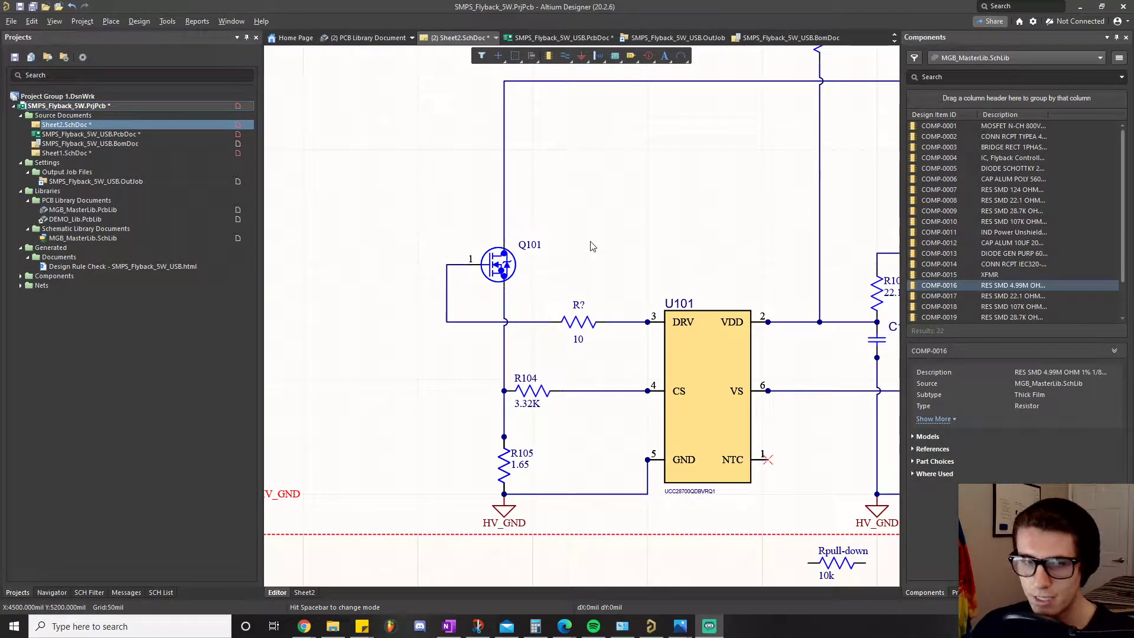
mouse_move(589, 241)
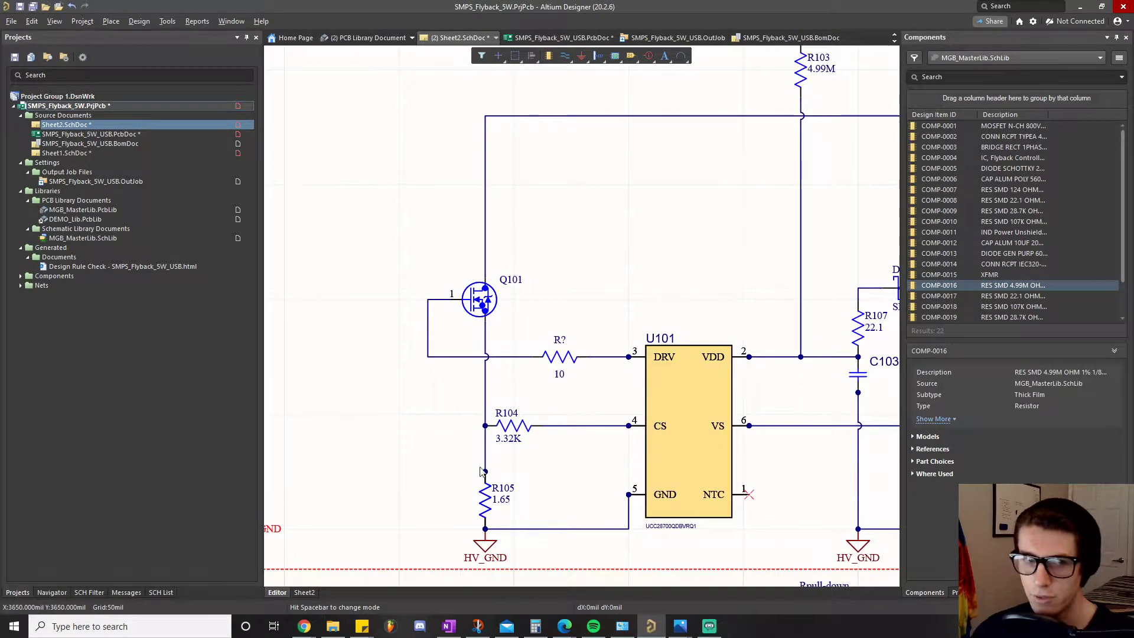
mouse_move(322, 338)
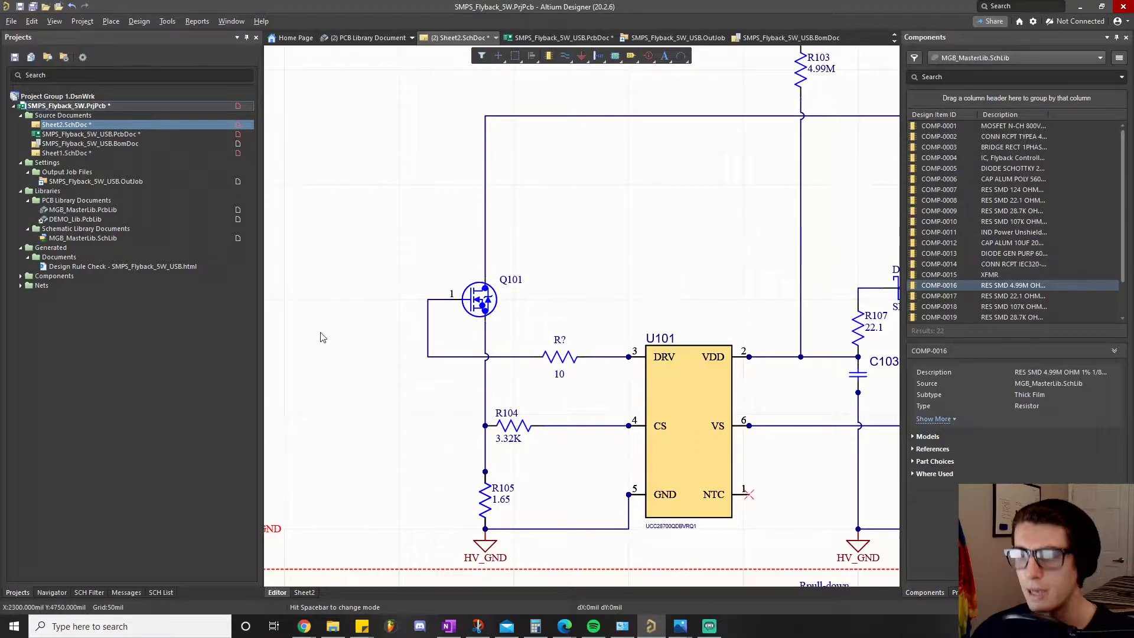
mouse_move(491, 243)
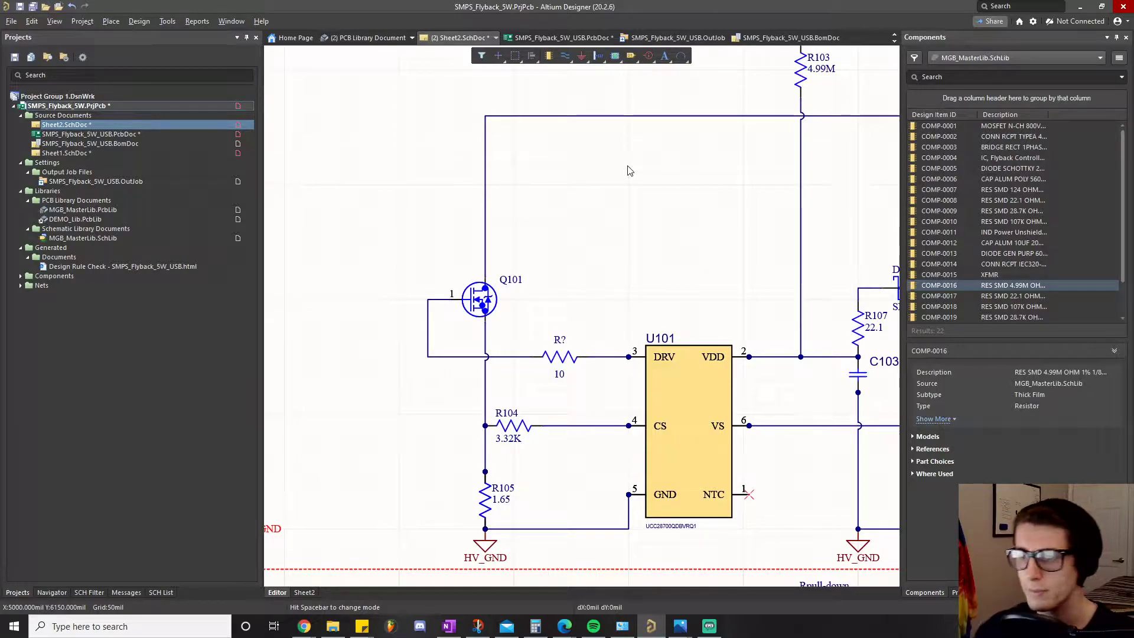
mouse_move(610, 384)
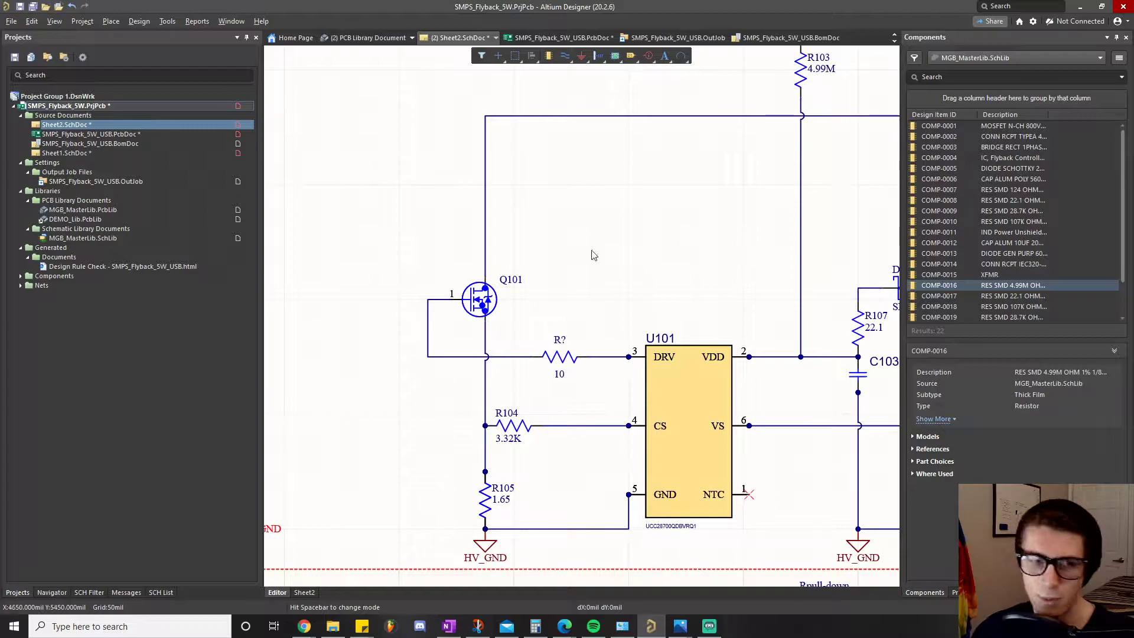
mouse_move(562, 207)
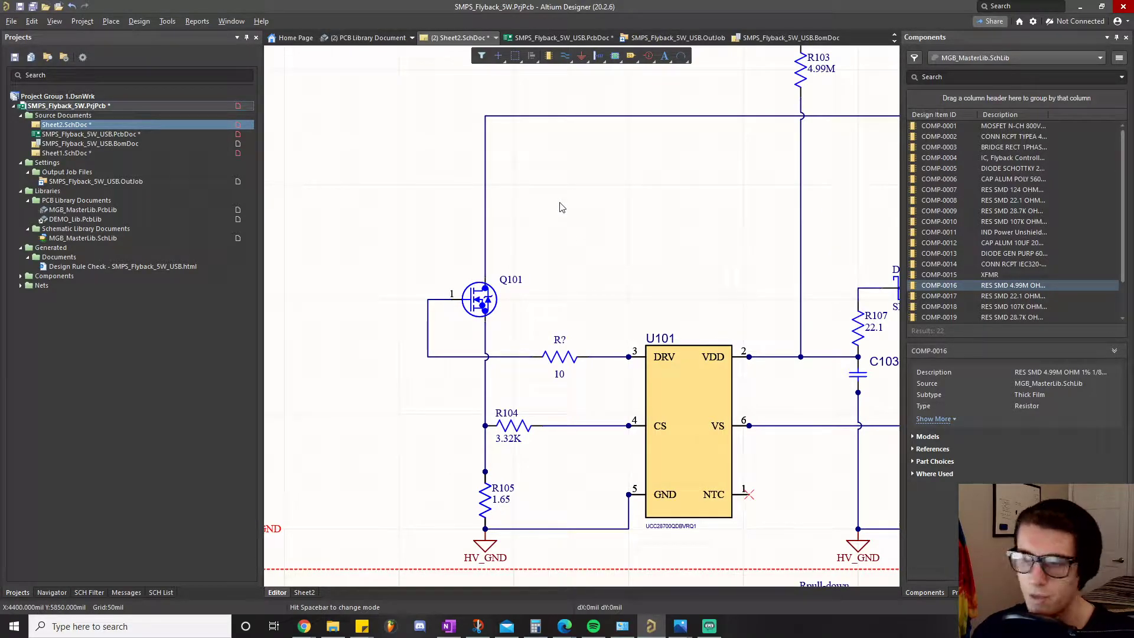
mouse_move(556, 205)
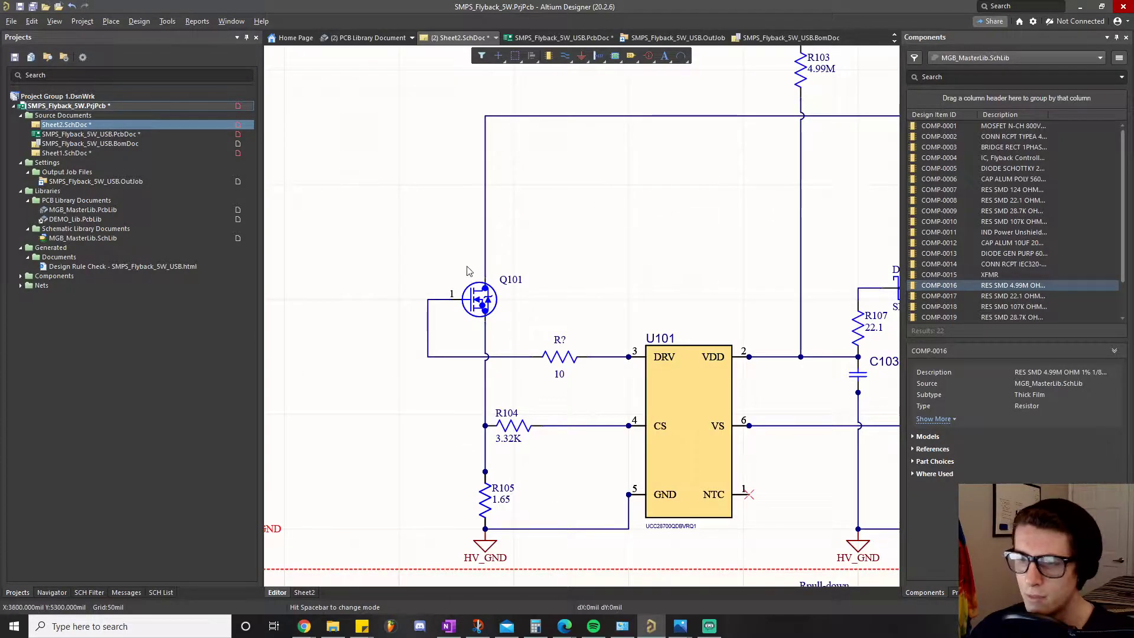
mouse_move(599, 195)
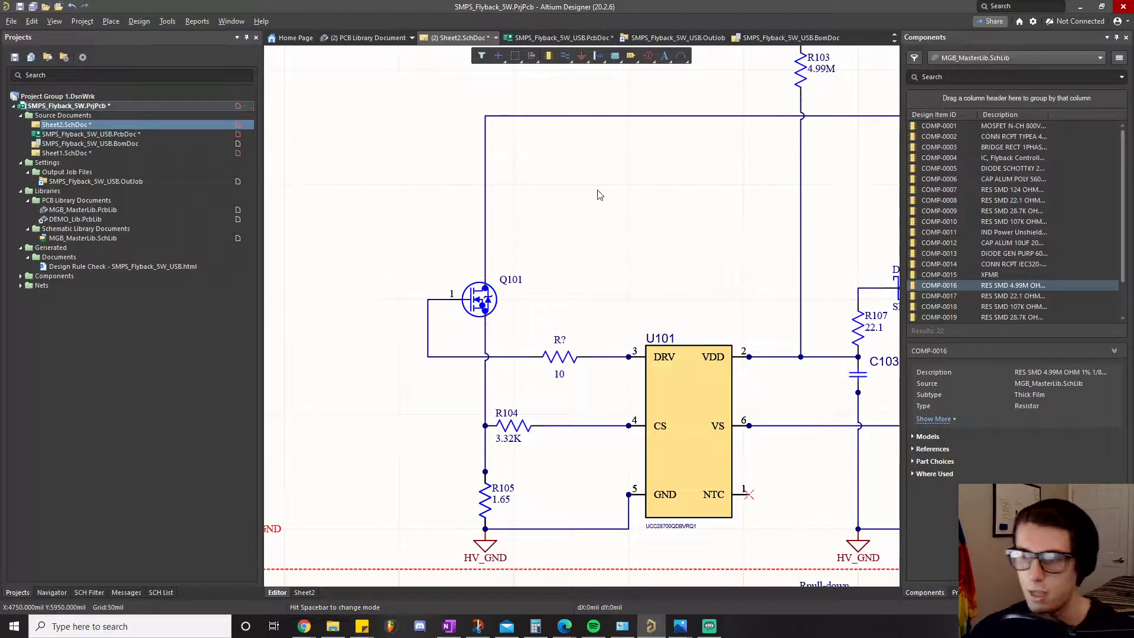
mouse_move(501, 364)
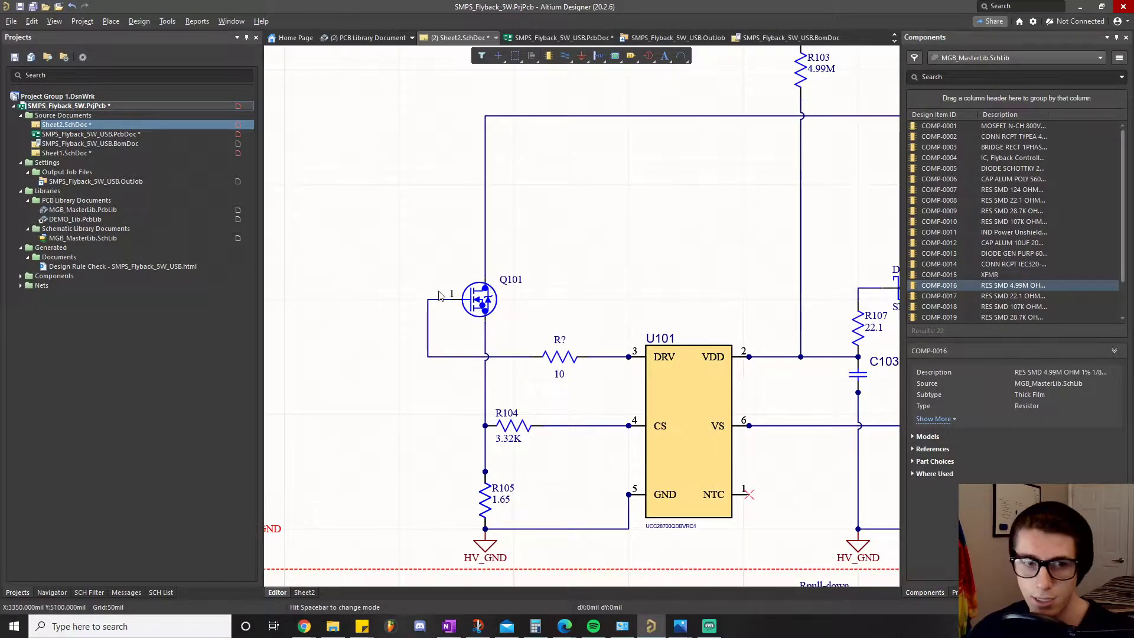
mouse_move(457, 302)
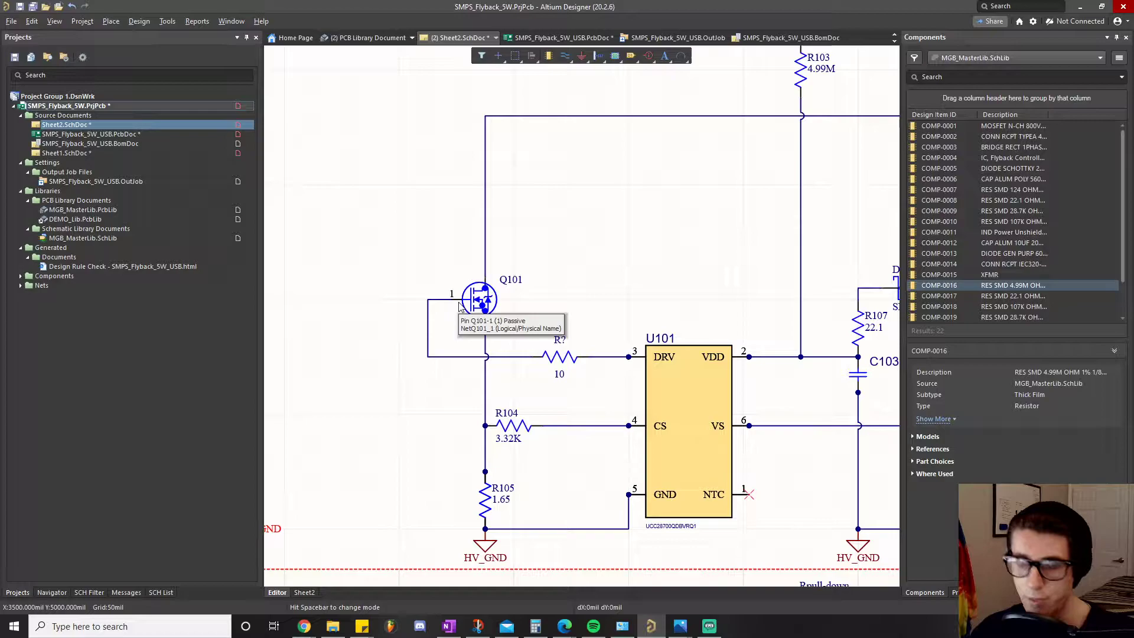
mouse_move(680, 627)
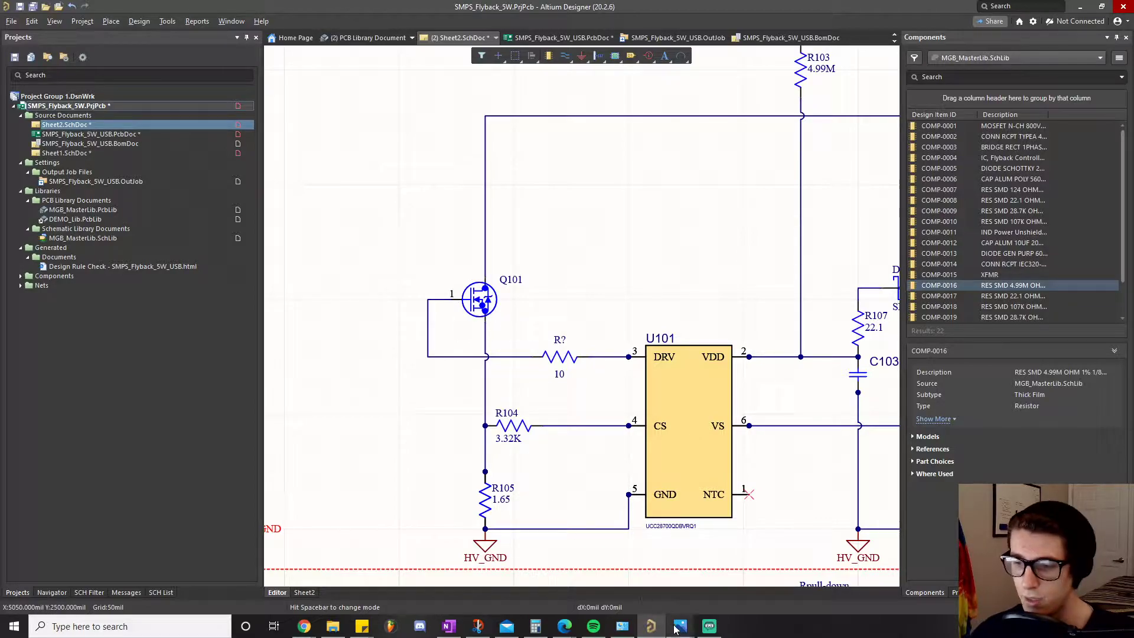
Show the Ringing Example.png oscilloscope capture in Photos for reference.
left_click(681, 626)
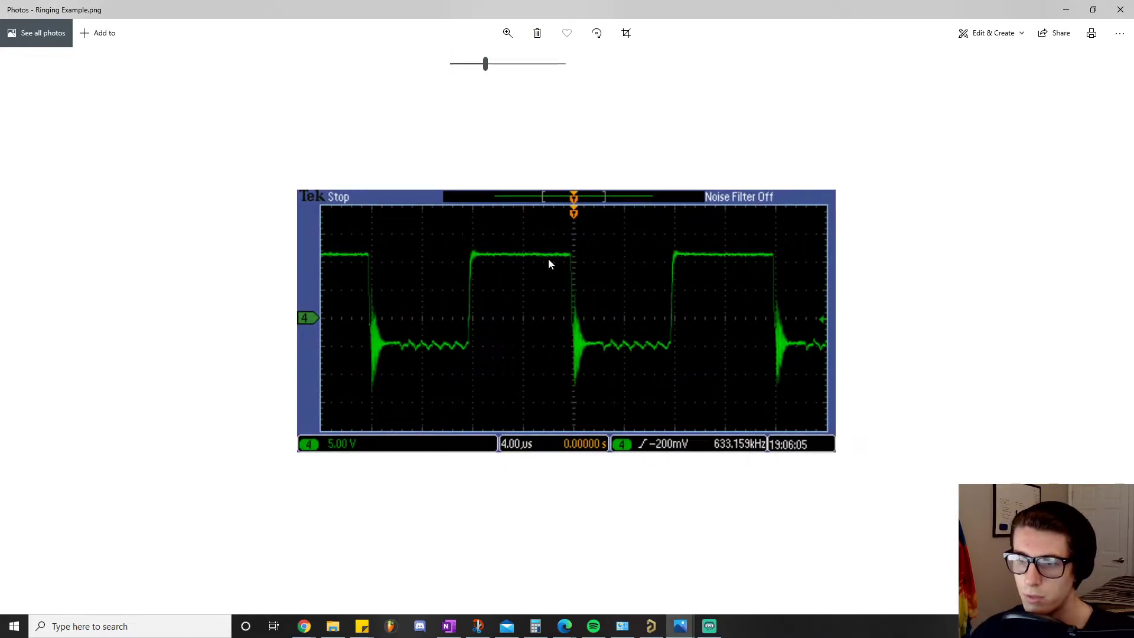
mouse_move(501, 359)
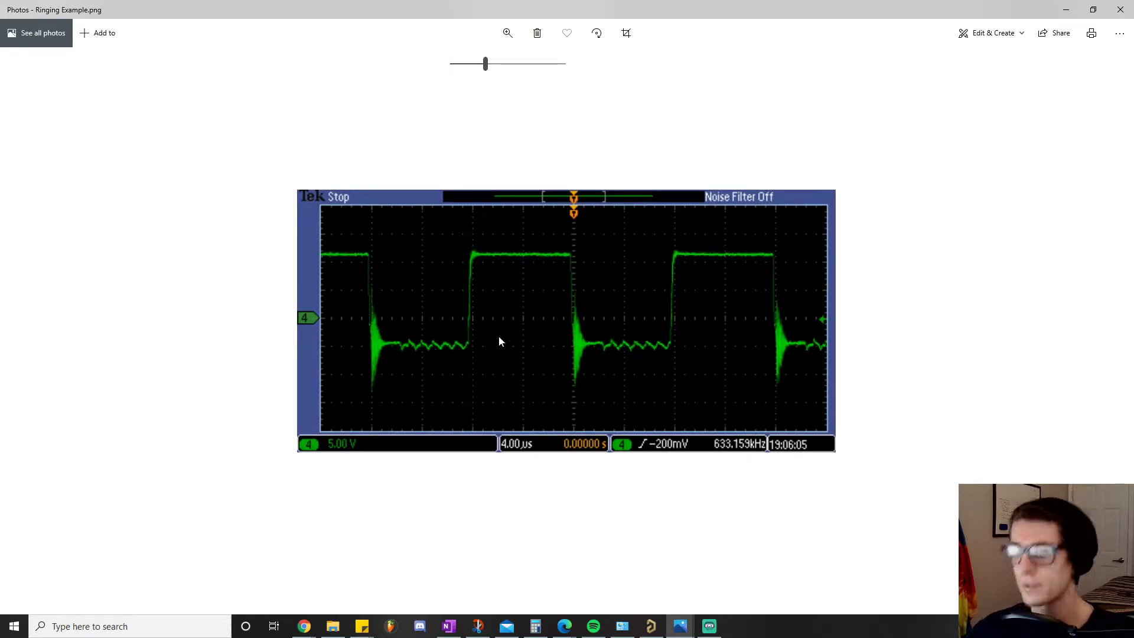
mouse_move(379, 264)
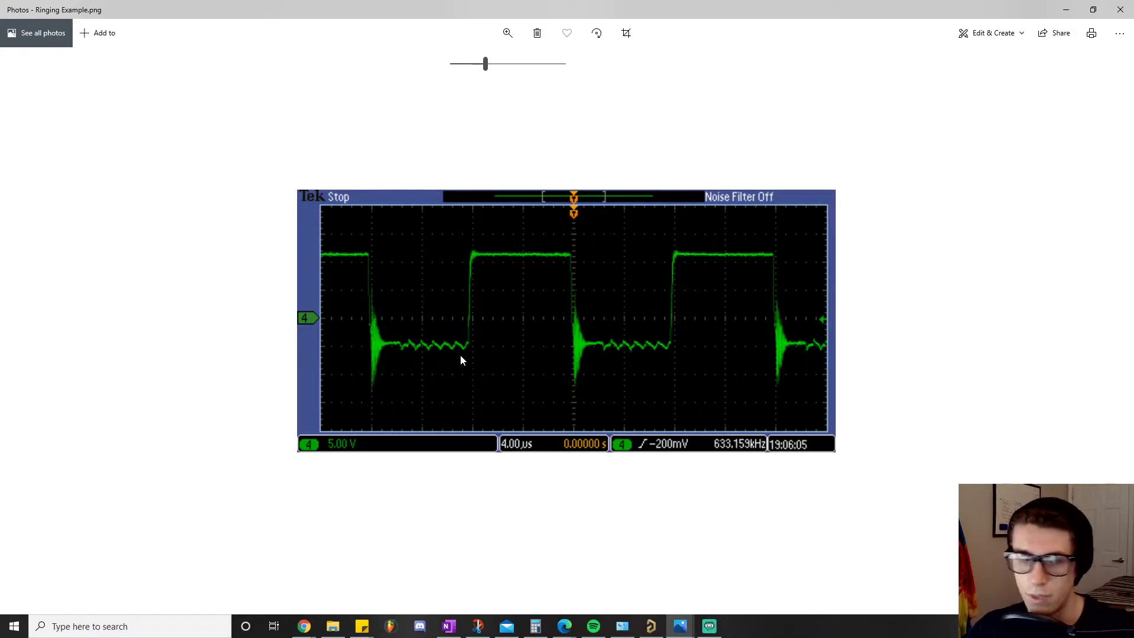
mouse_move(710, 272)
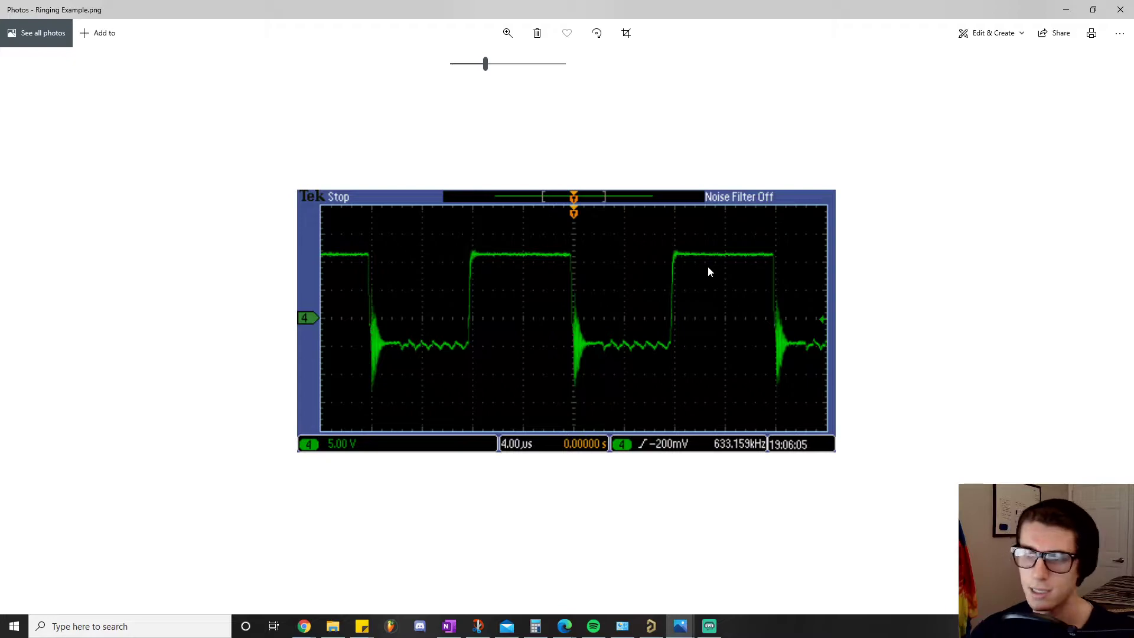
mouse_move(366, 364)
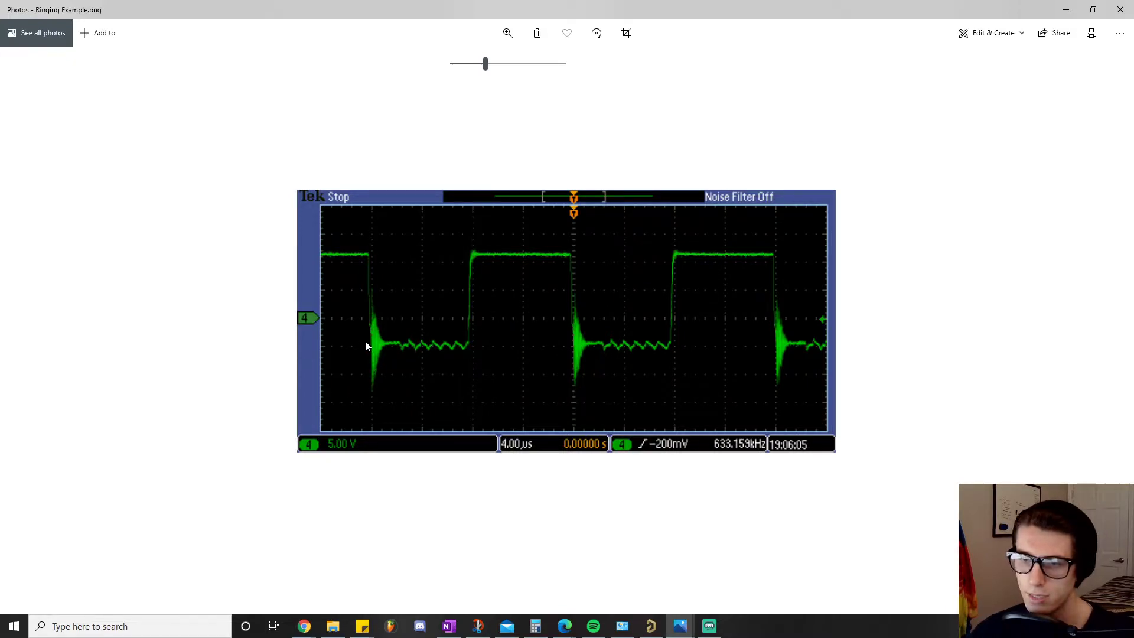
mouse_move(589, 343)
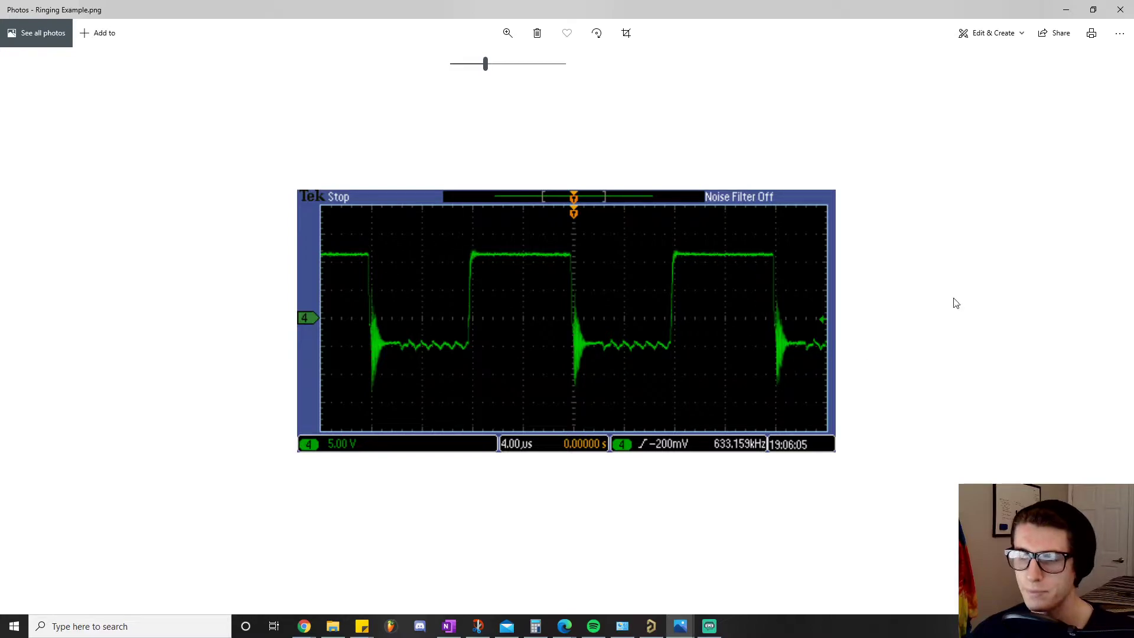
mouse_move(907, 206)
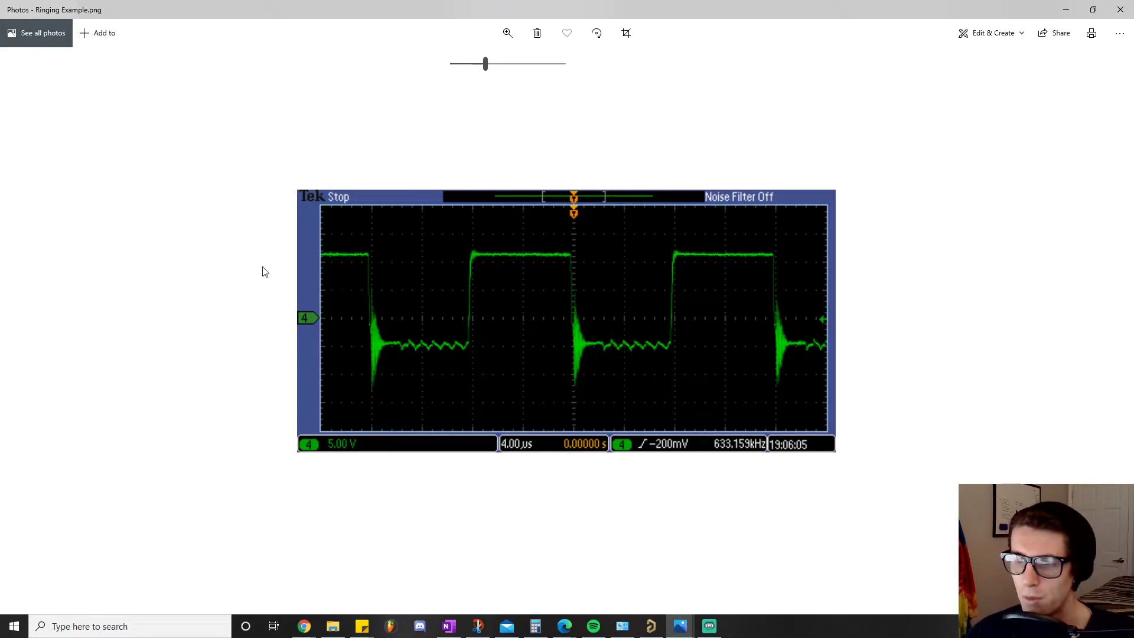
mouse_move(251, 320)
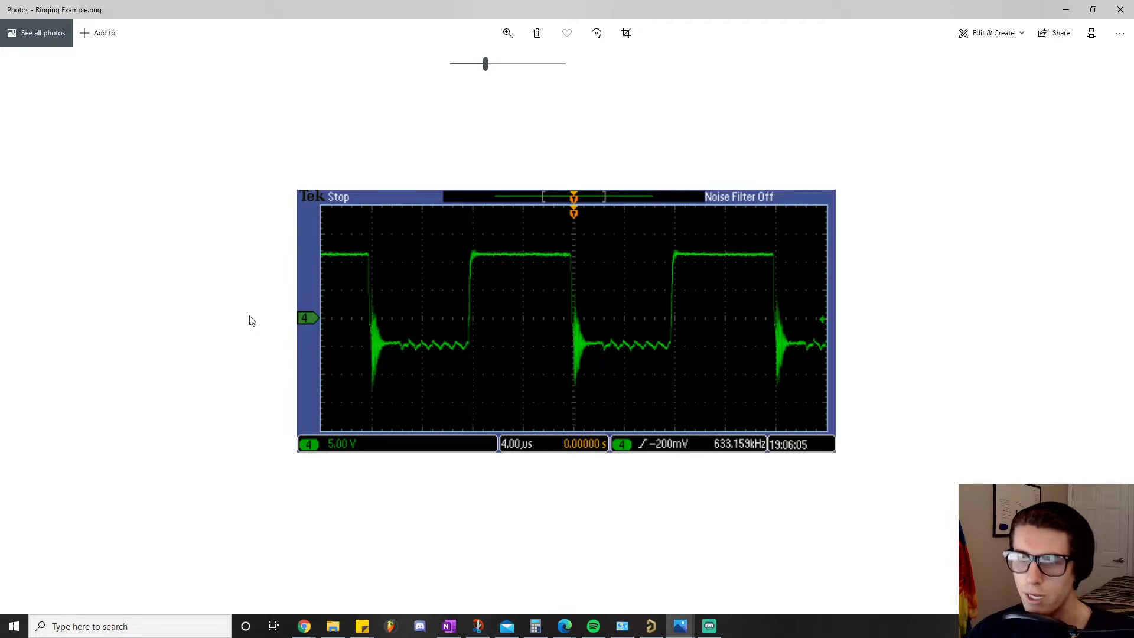
mouse_move(465, 312)
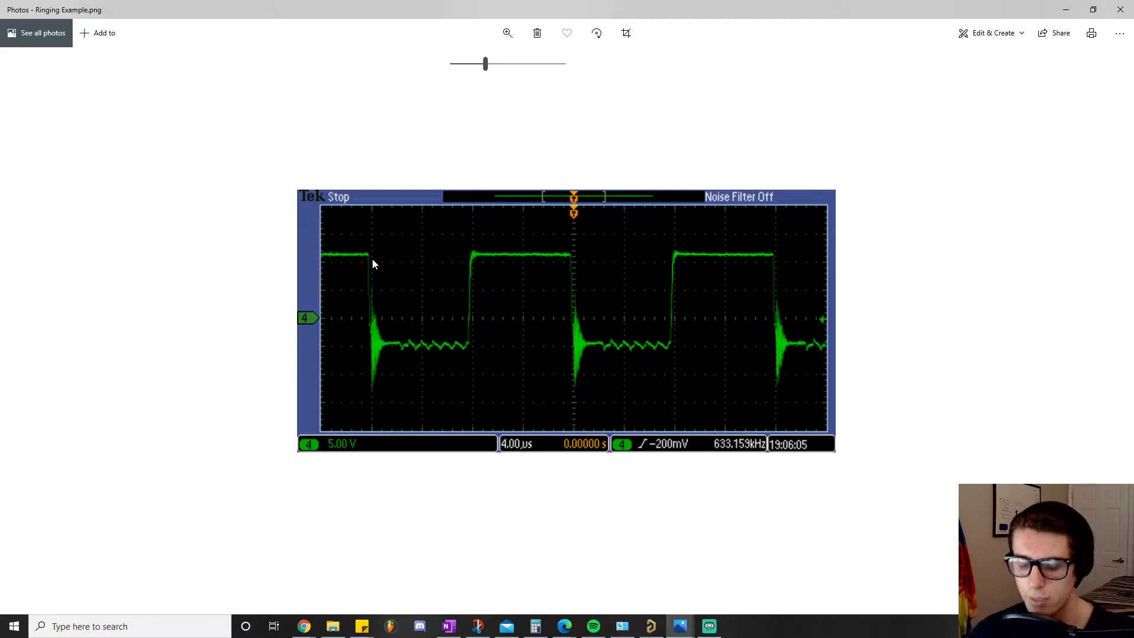
mouse_move(395, 265)
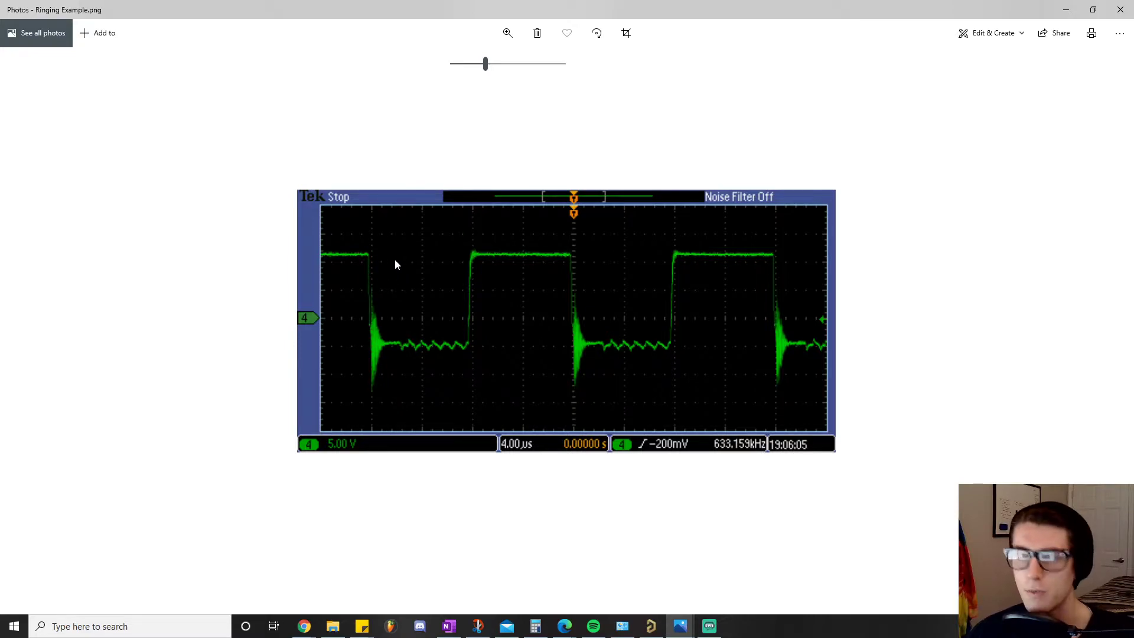
mouse_move(601, 257)
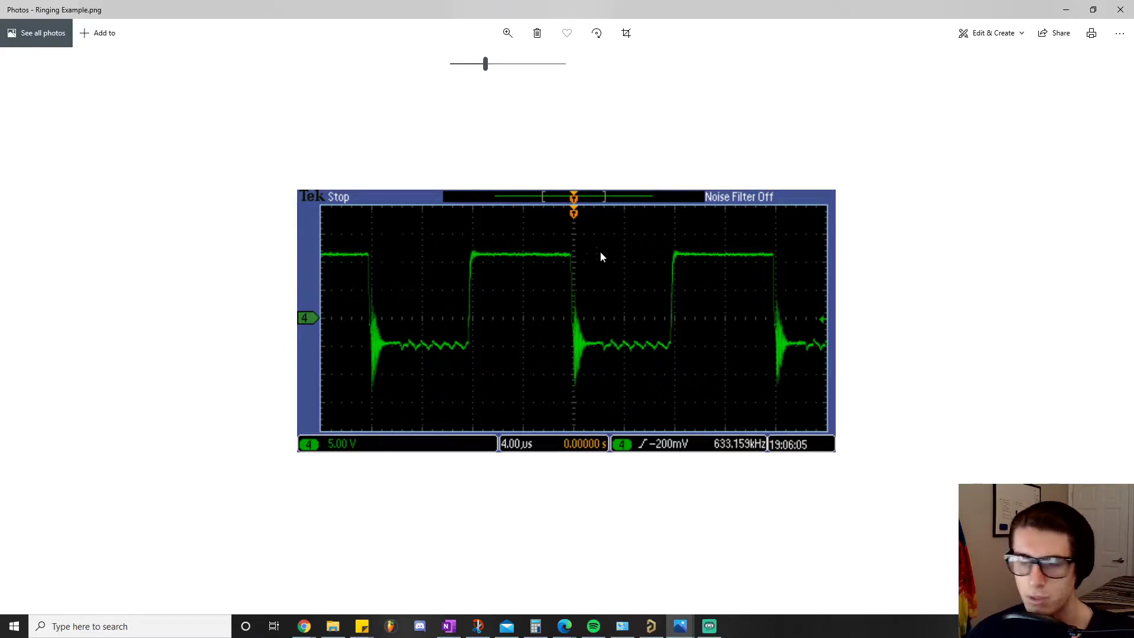
mouse_move(558, 284)
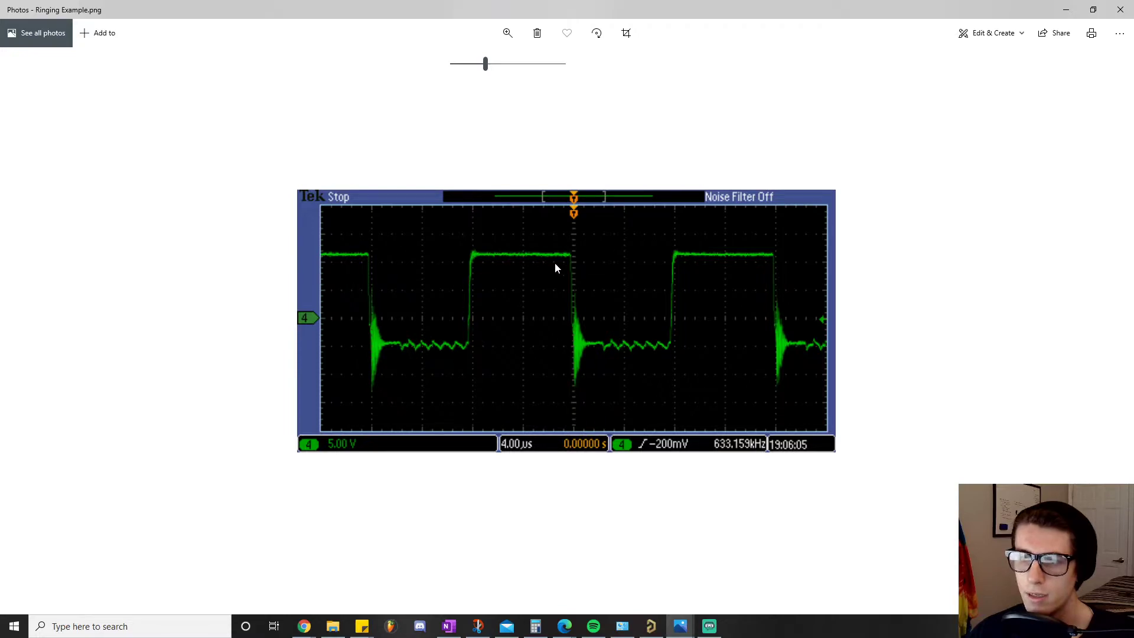
mouse_move(594, 449)
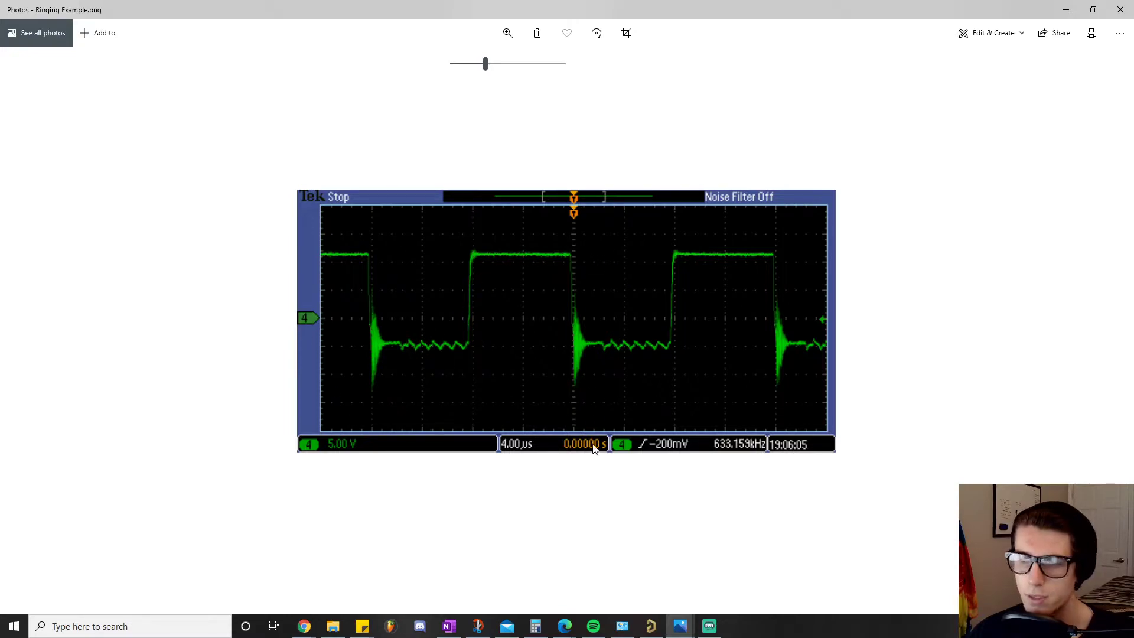
mouse_move(523, 406)
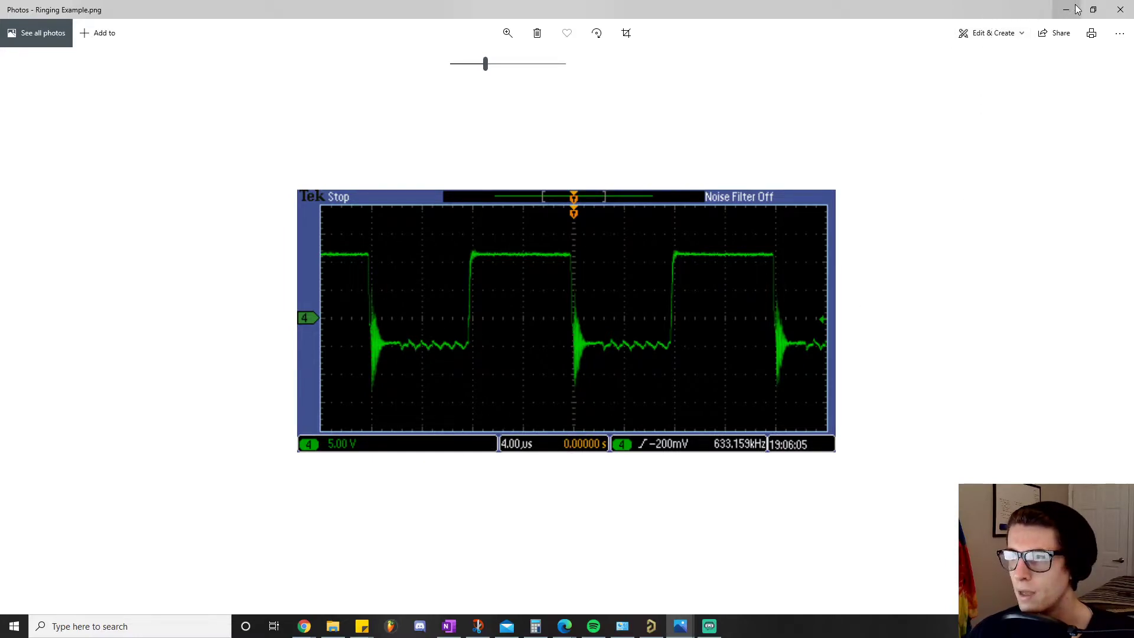
mouse_move(862, 235)
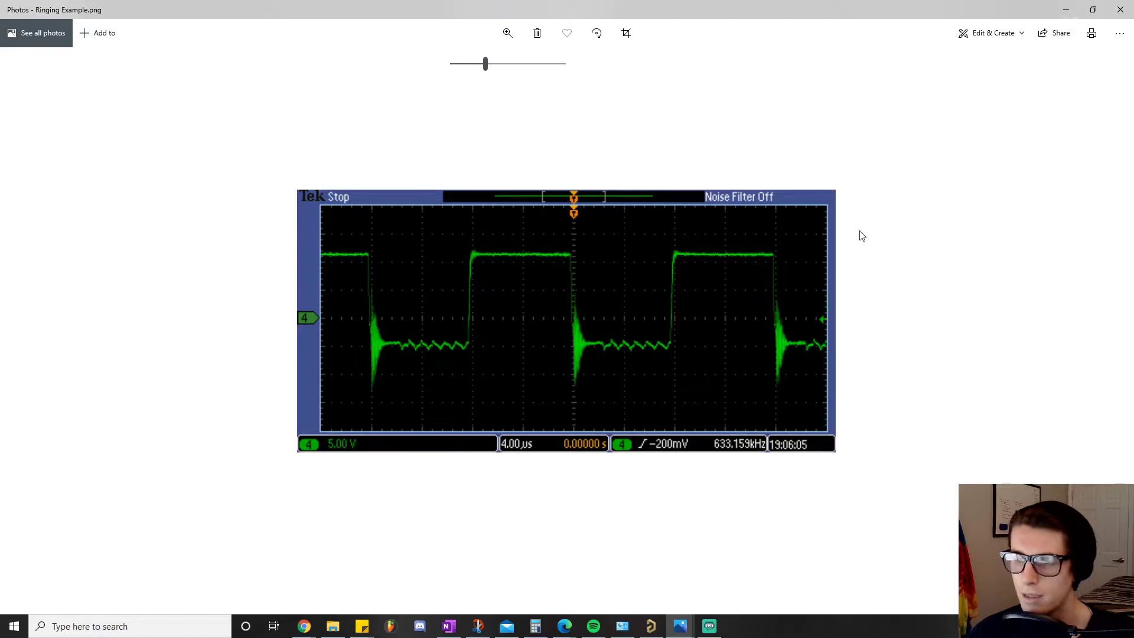
mouse_move(360, 260)
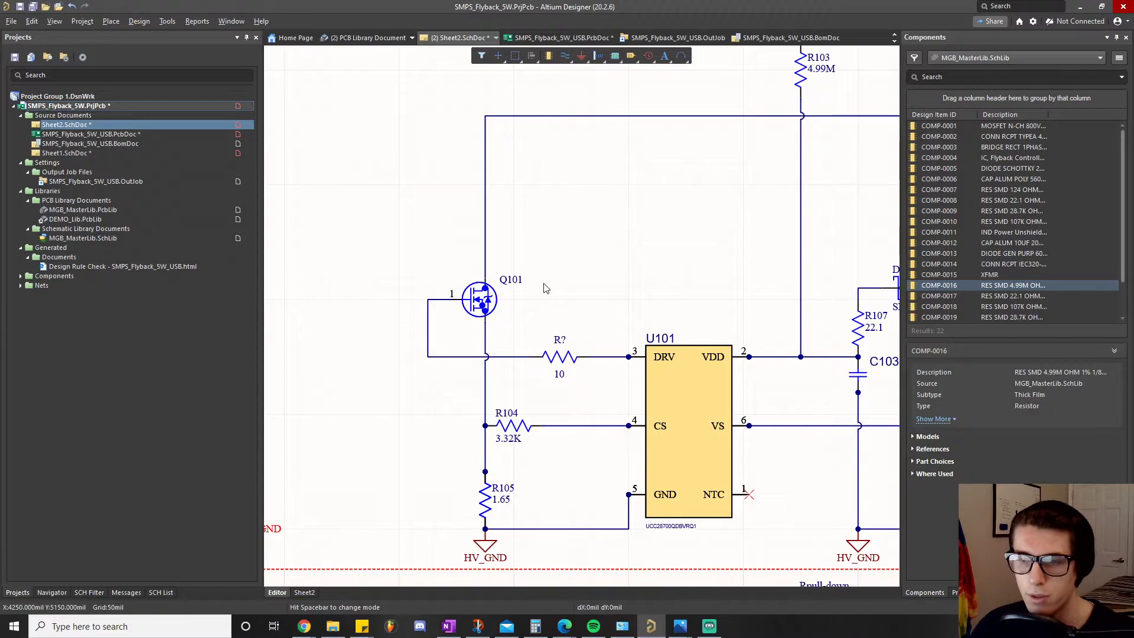
mouse_move(425, 321)
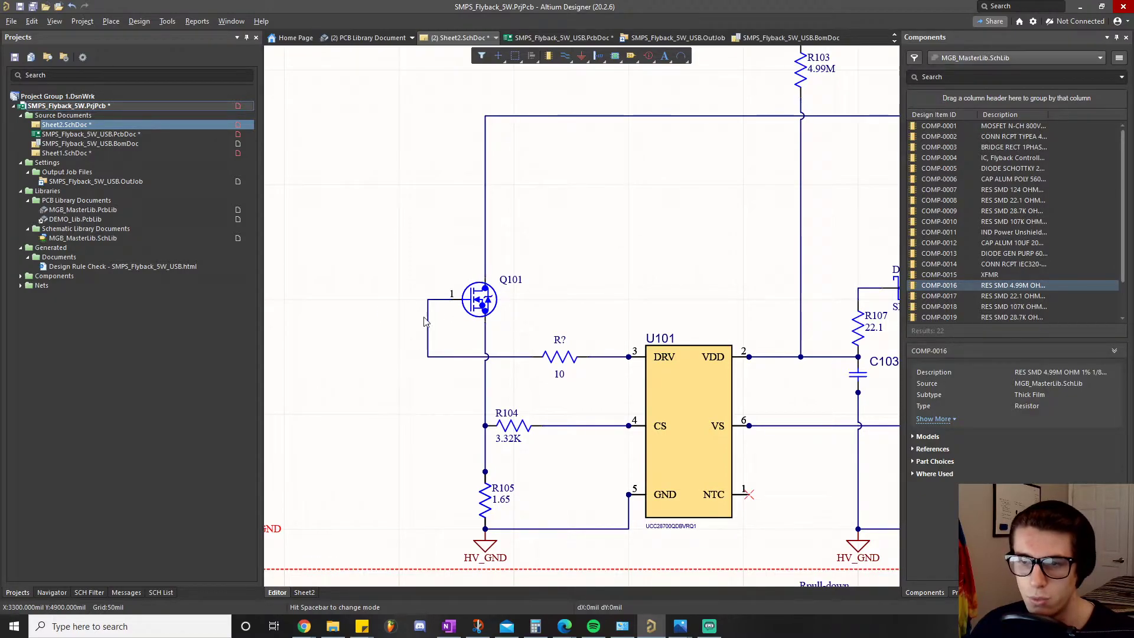
mouse_move(435, 384)
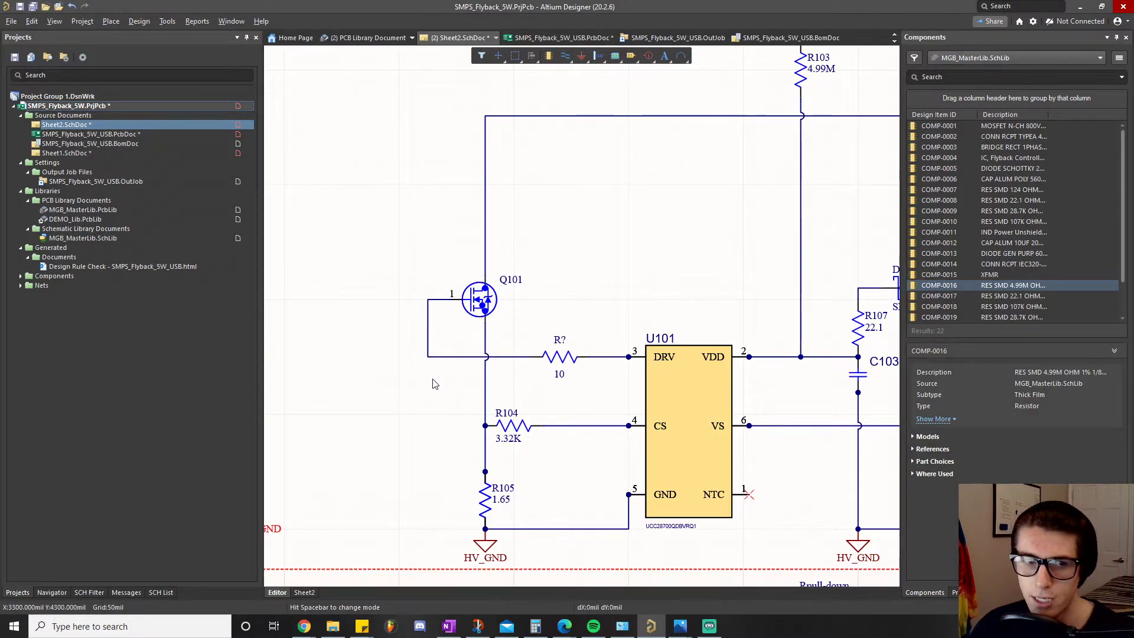
mouse_move(439, 431)
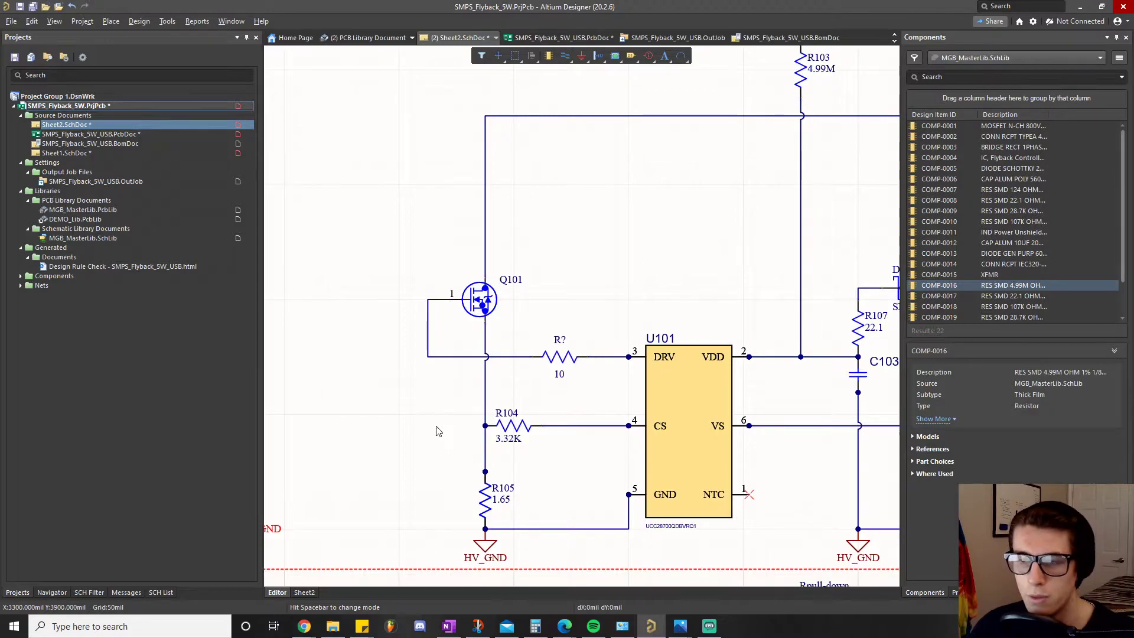
mouse_move(608, 378)
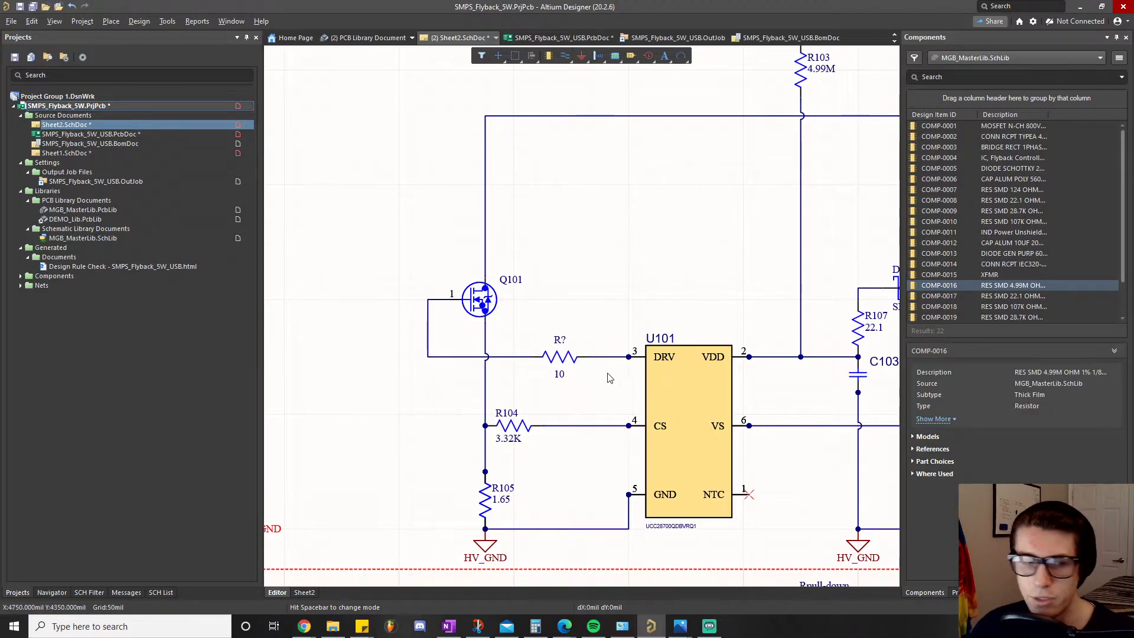
mouse_move(408, 338)
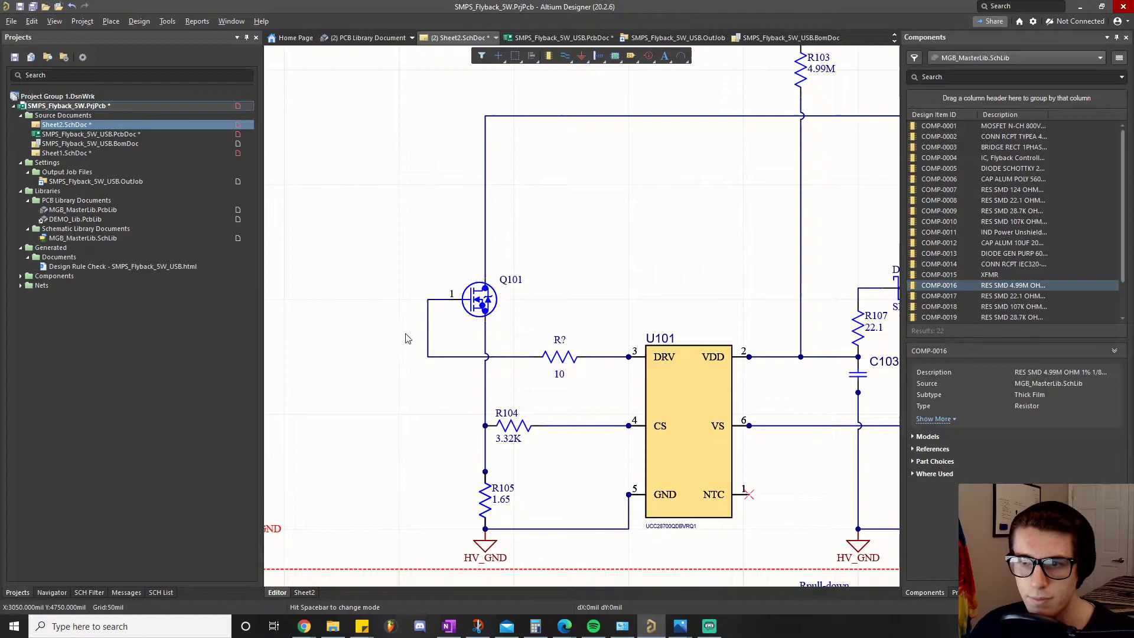
mouse_move(503, 404)
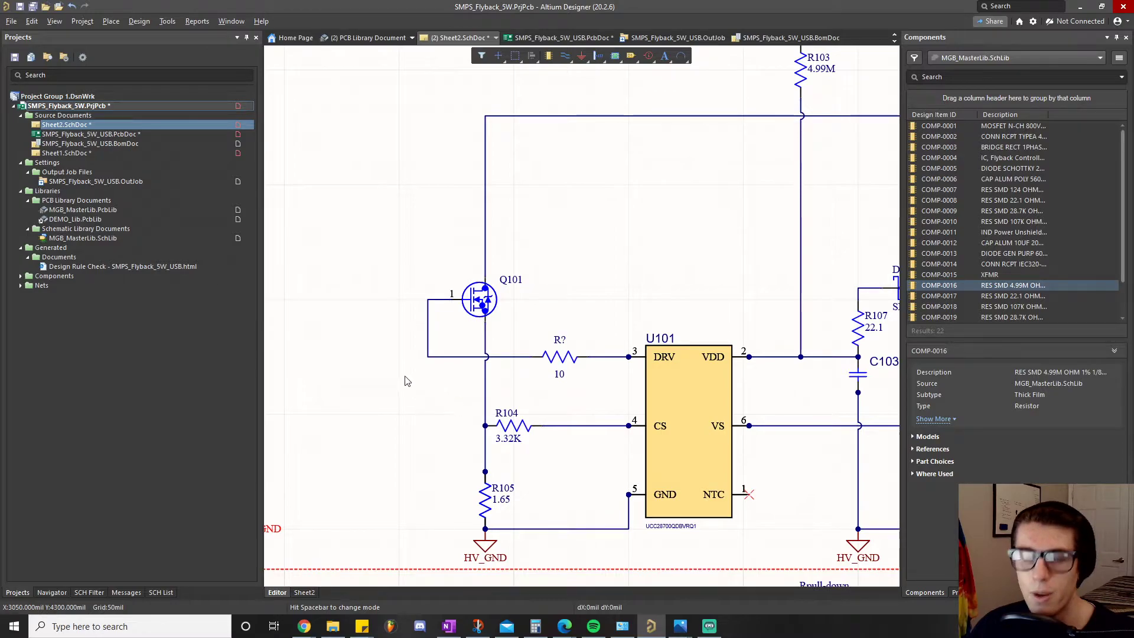
mouse_move(423, 366)
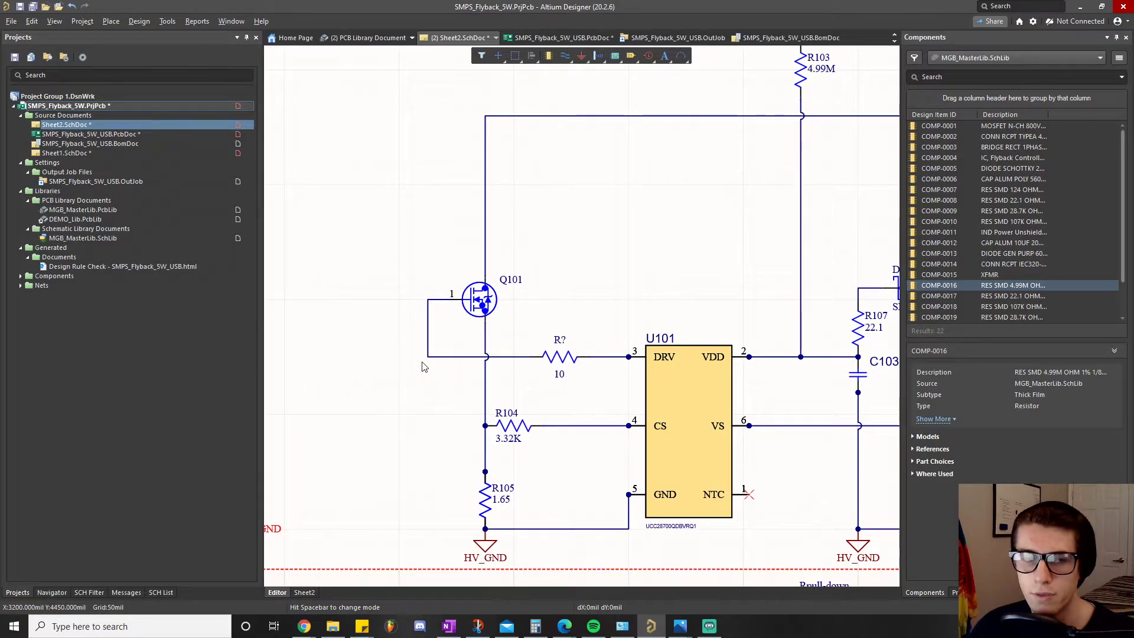
mouse_move(474, 378)
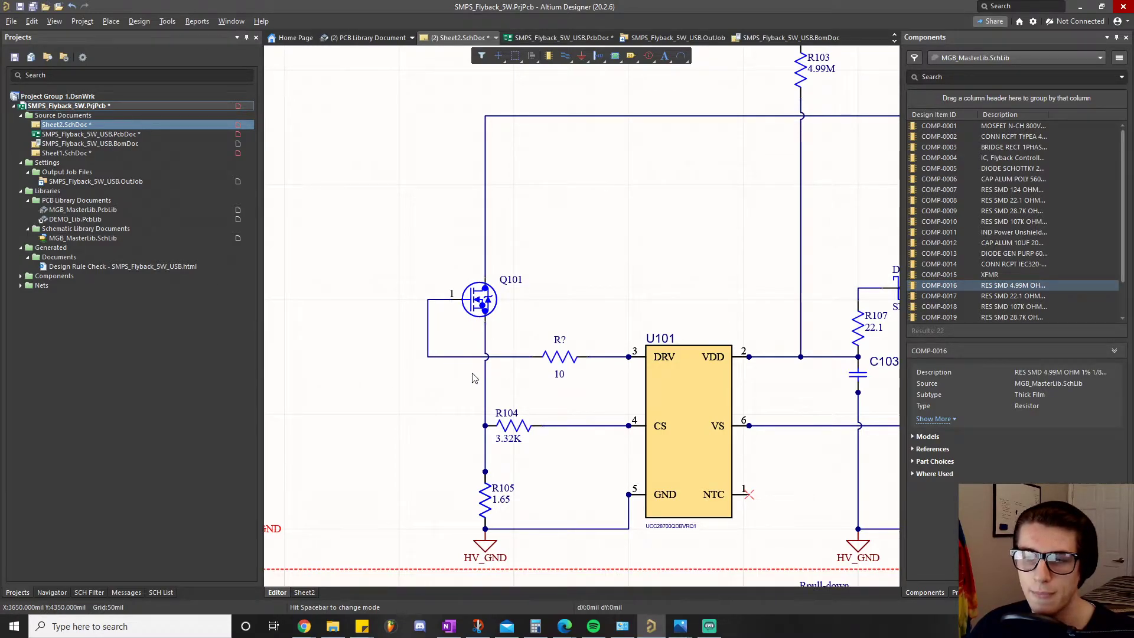
mouse_move(579, 388)
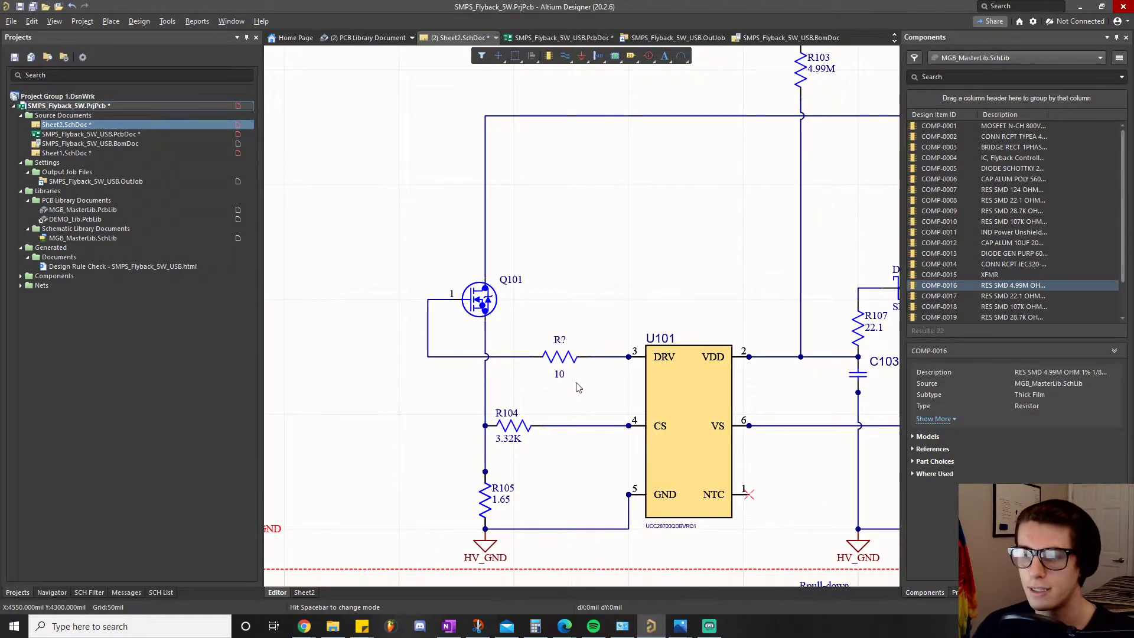
mouse_move(425, 317)
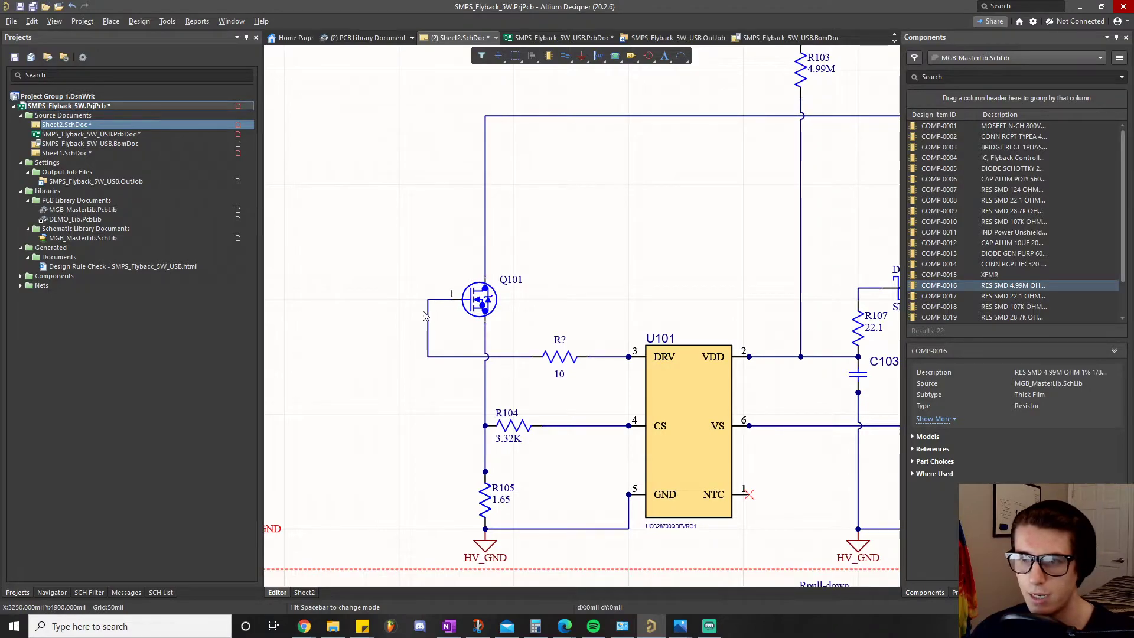
mouse_move(652, 366)
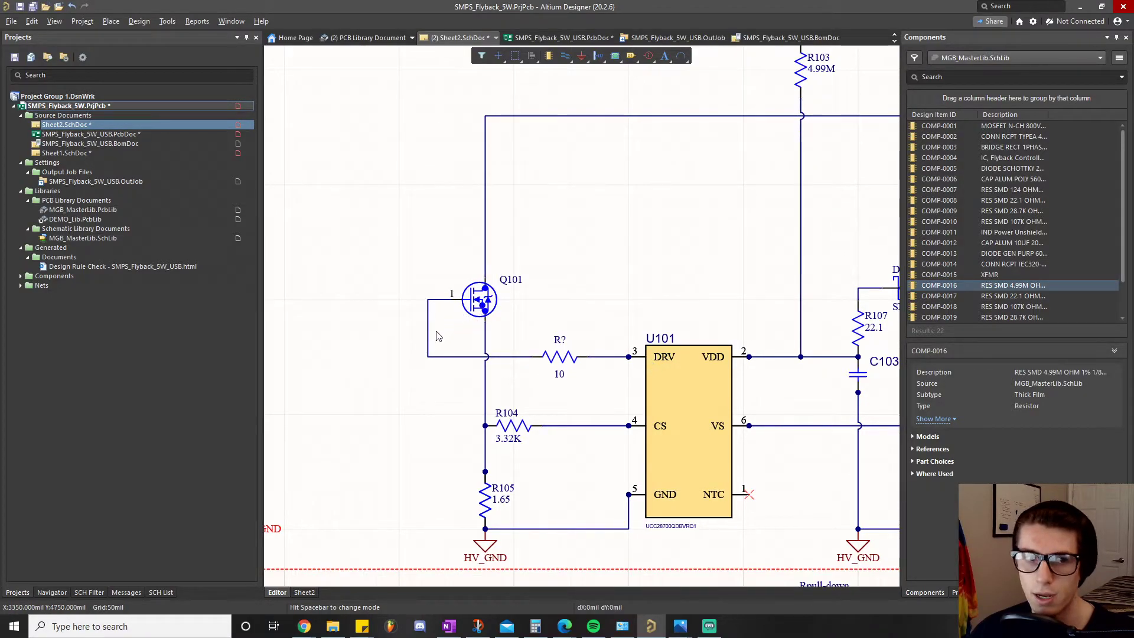
mouse_move(512, 383)
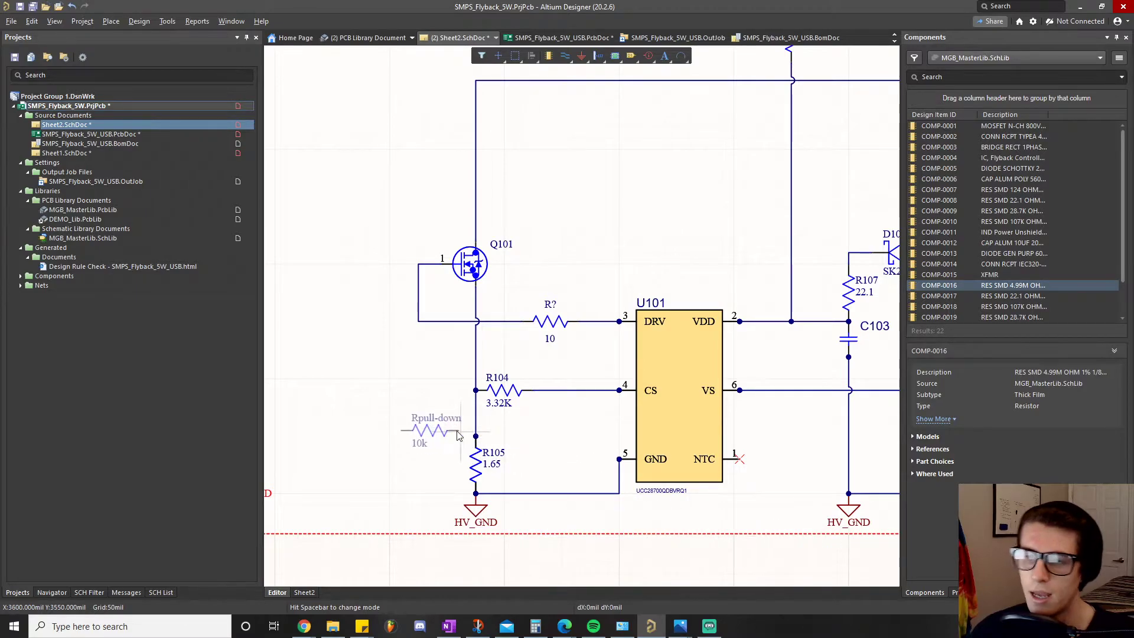
Wire the 10k Rpull-down resistor from Q101's gate line to HV_GND, then return to the ringing capture.
left_click_drag(434, 430, 387, 408)
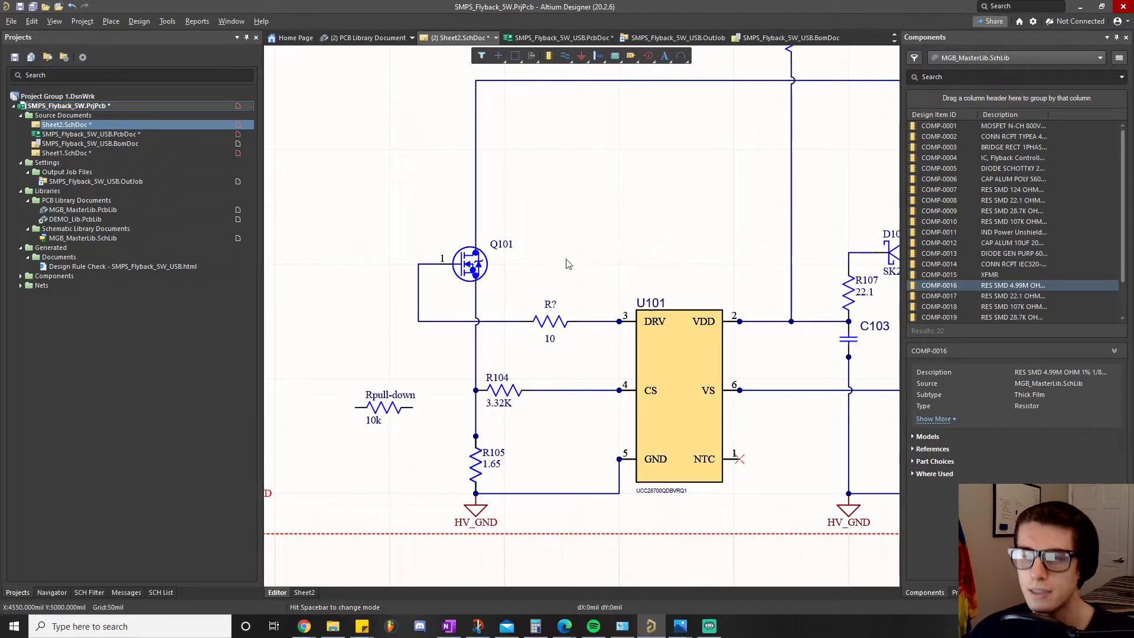
mouse_move(416, 261)
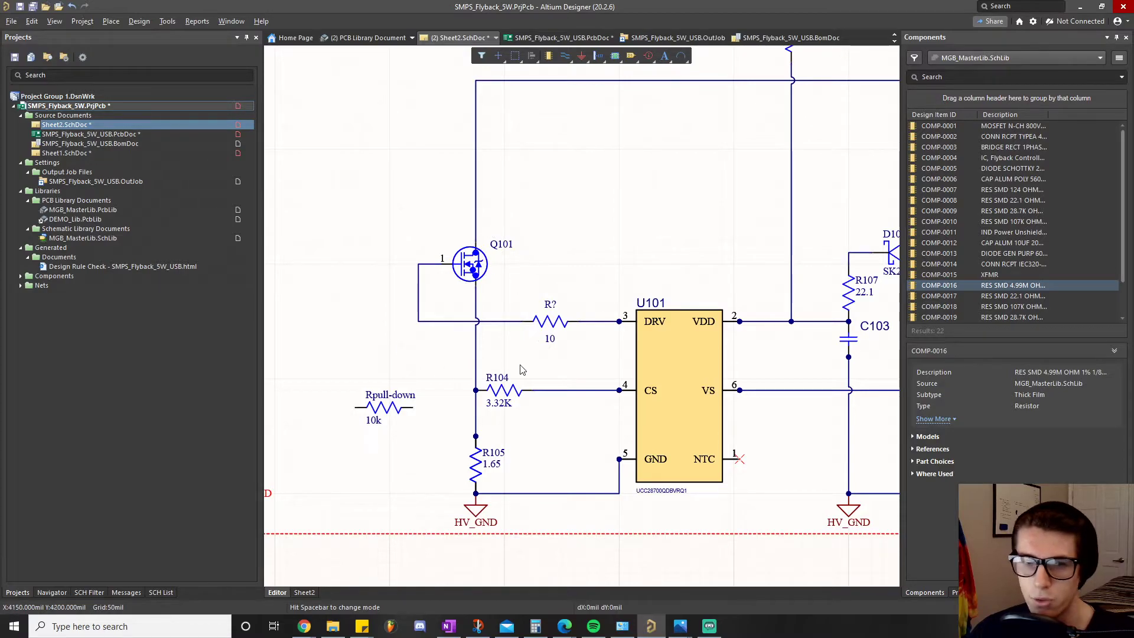
mouse_move(453, 244)
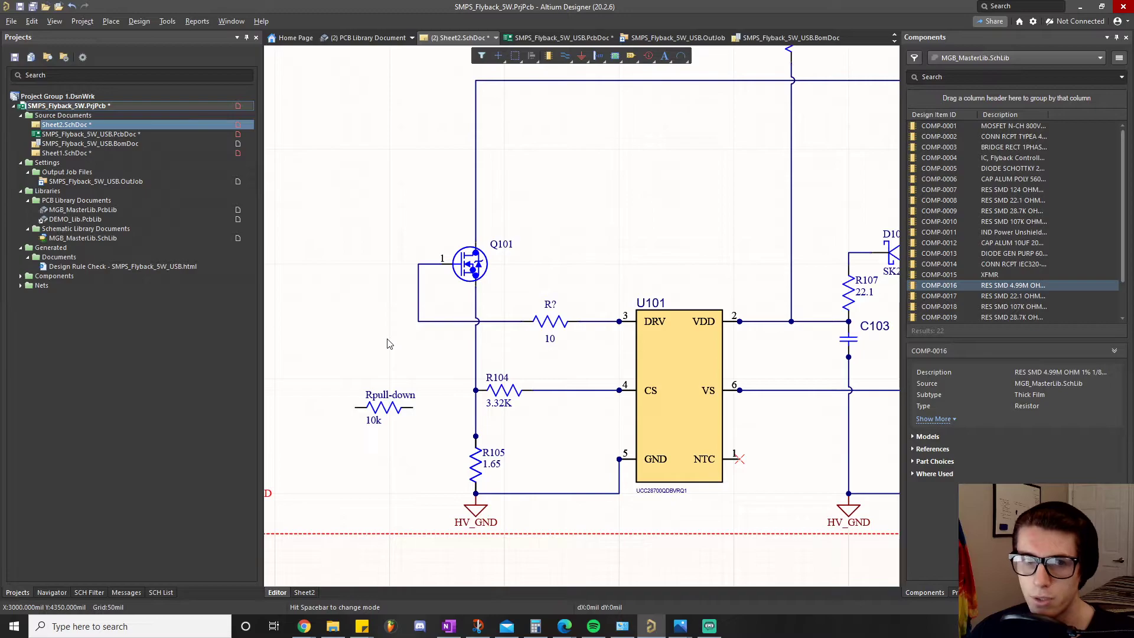
mouse_move(422, 260)
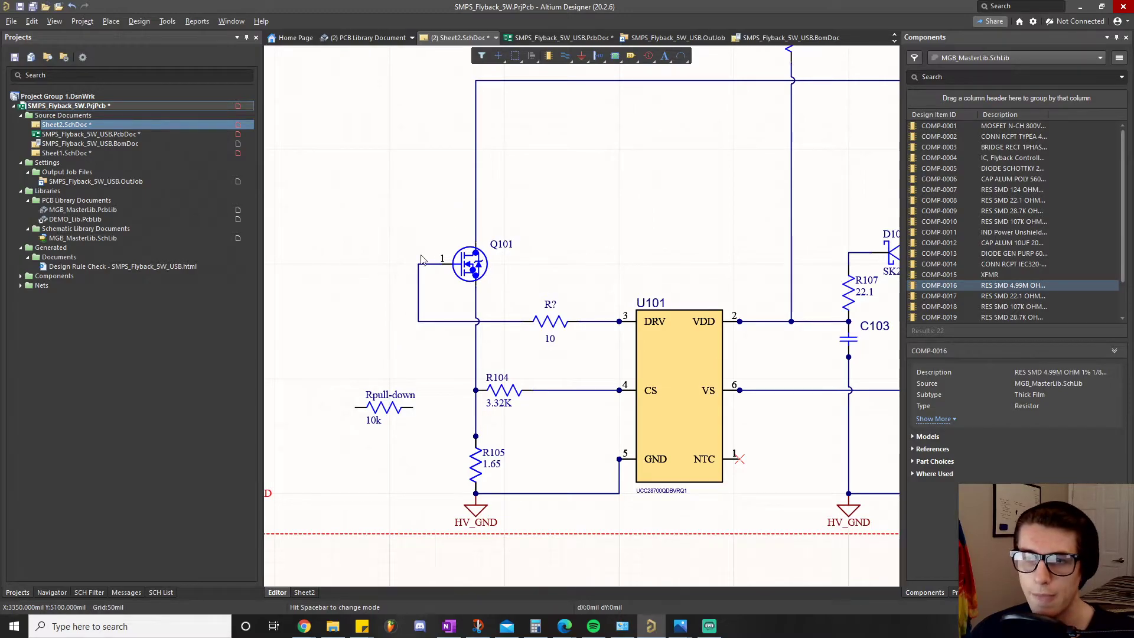
mouse_move(423, 284)
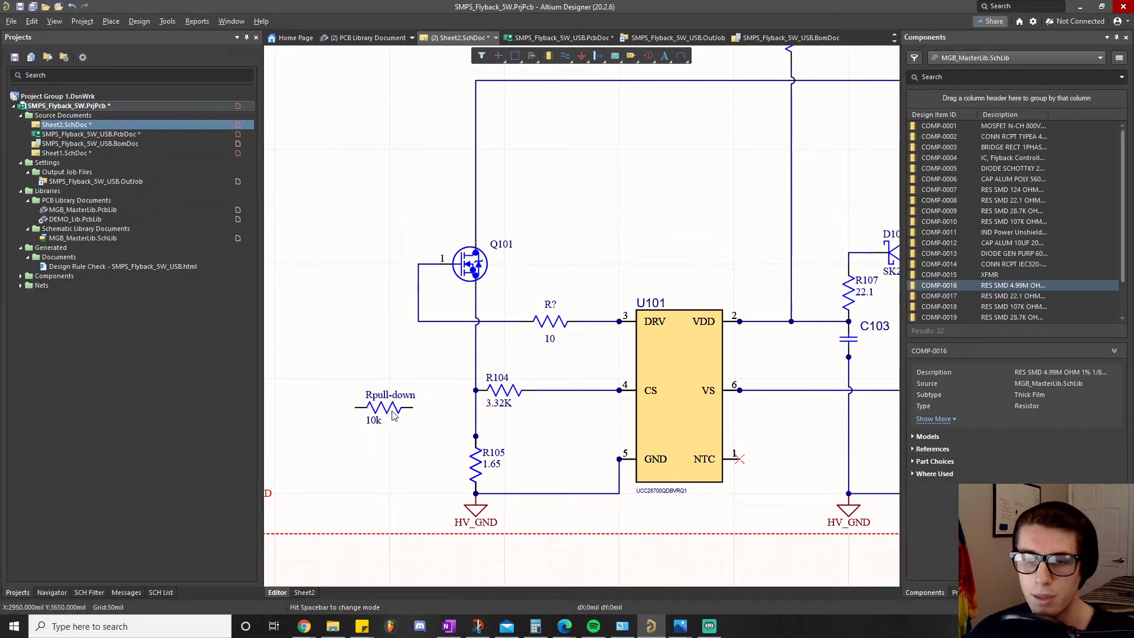
mouse_move(366, 404)
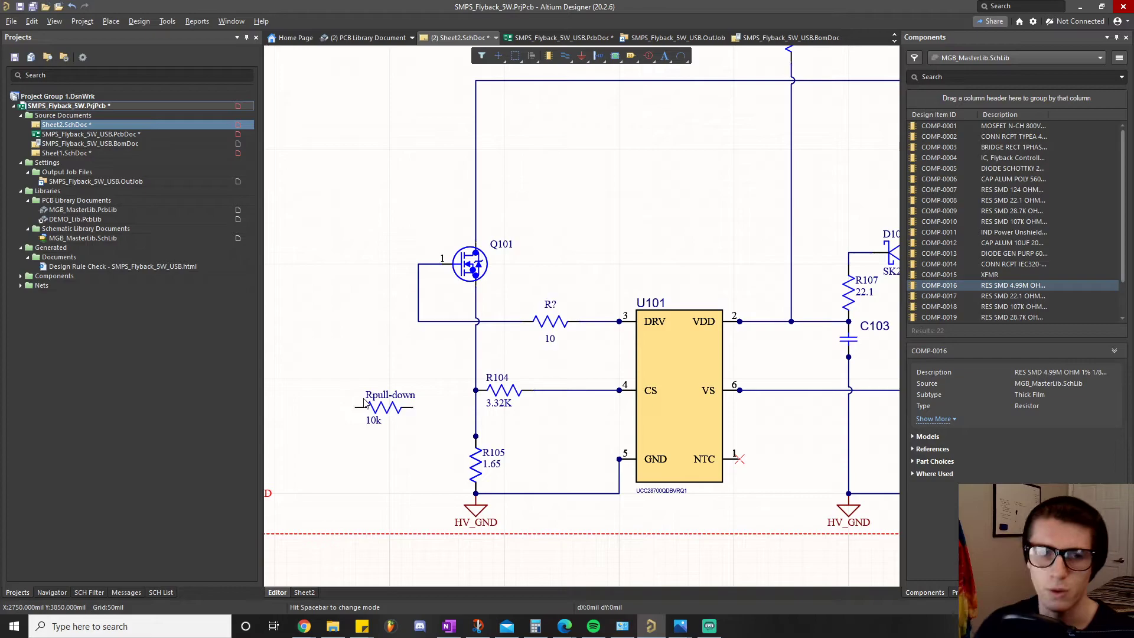
mouse_move(419, 378)
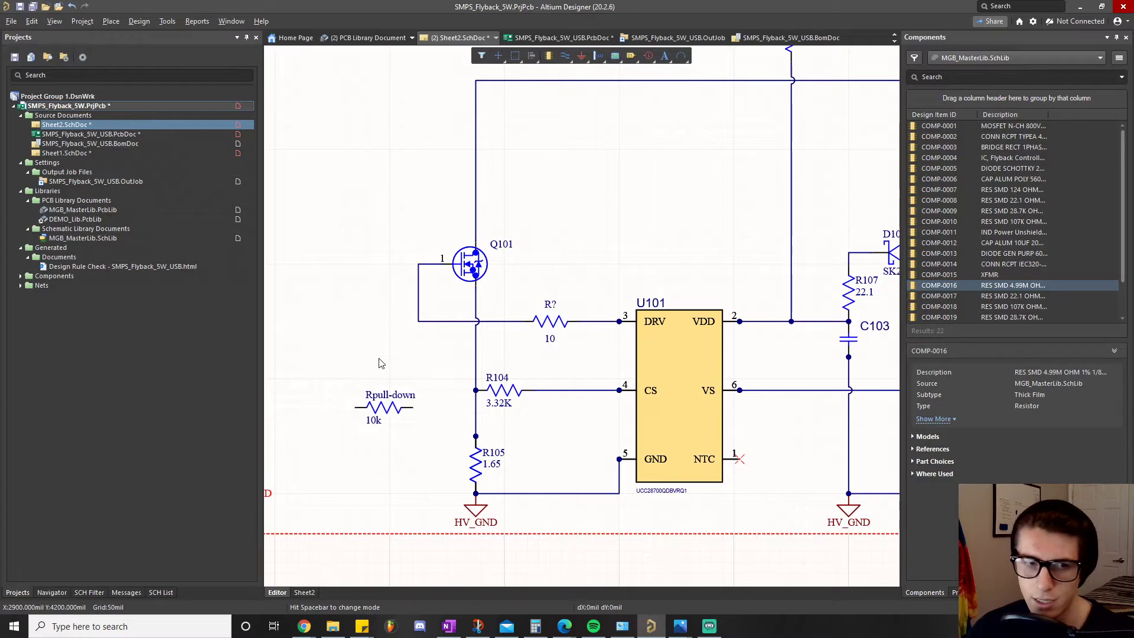
mouse_move(411, 415)
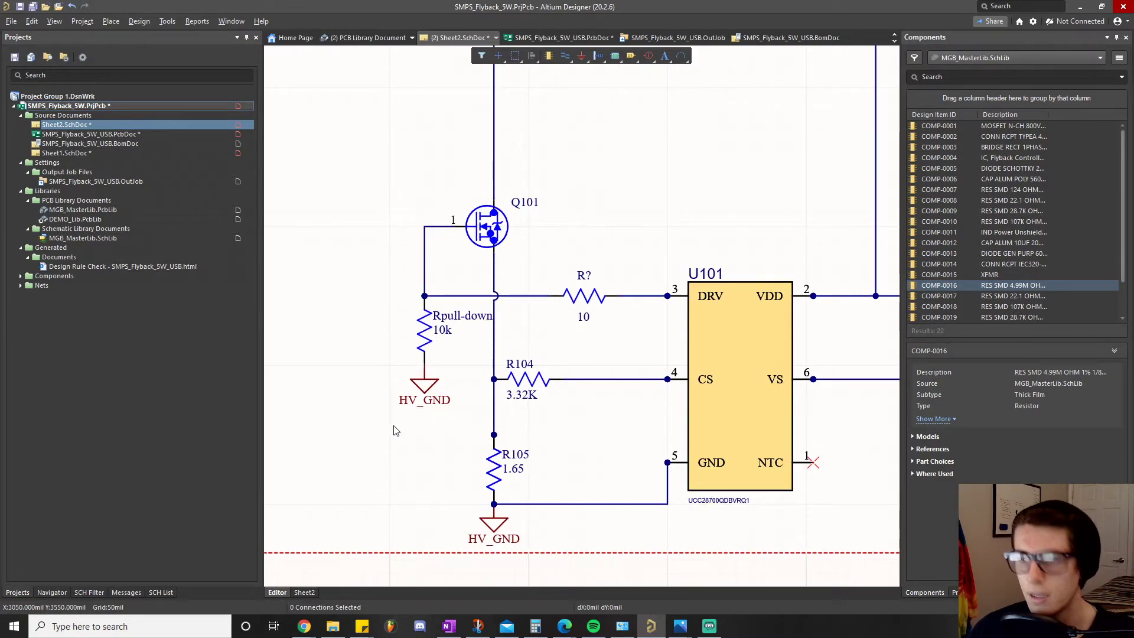
mouse_move(402, 349)
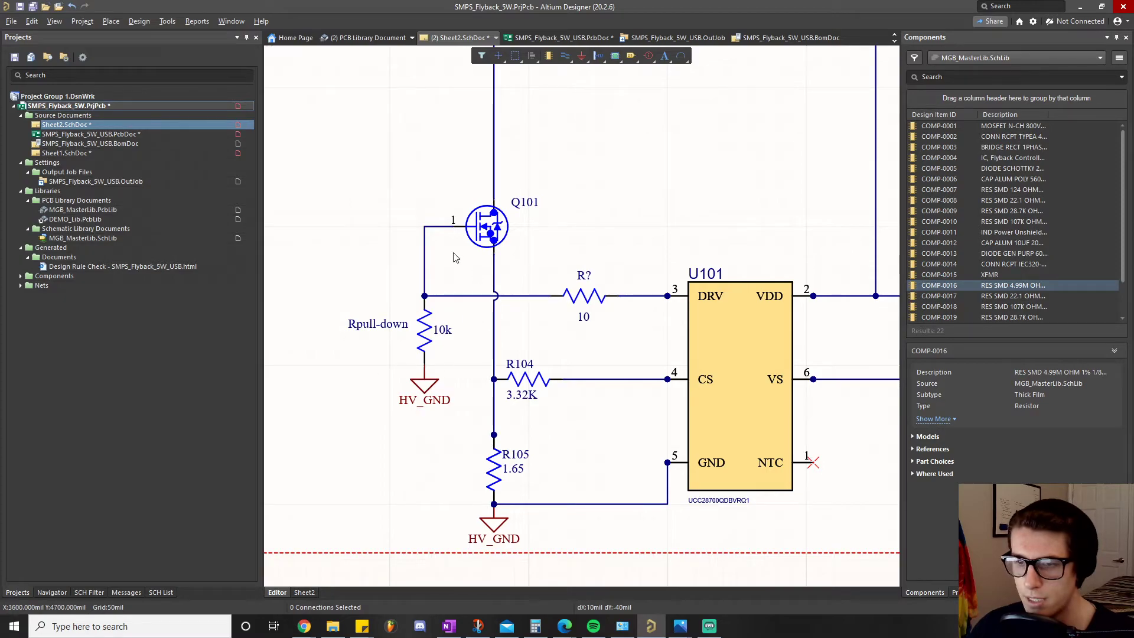
mouse_move(399, 310)
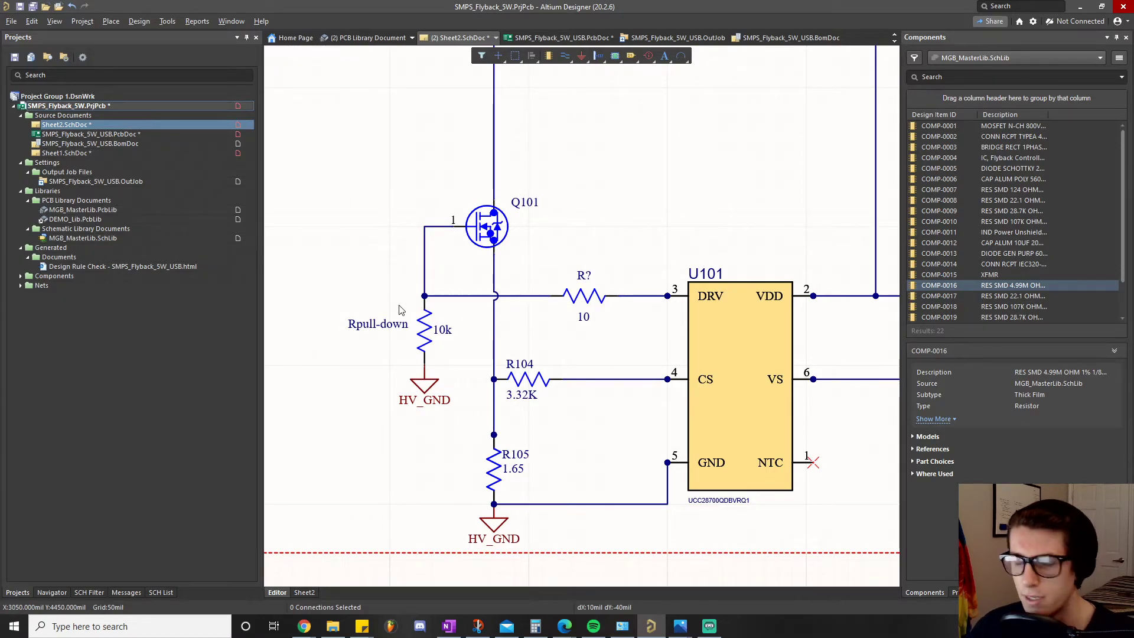
mouse_move(538, 336)
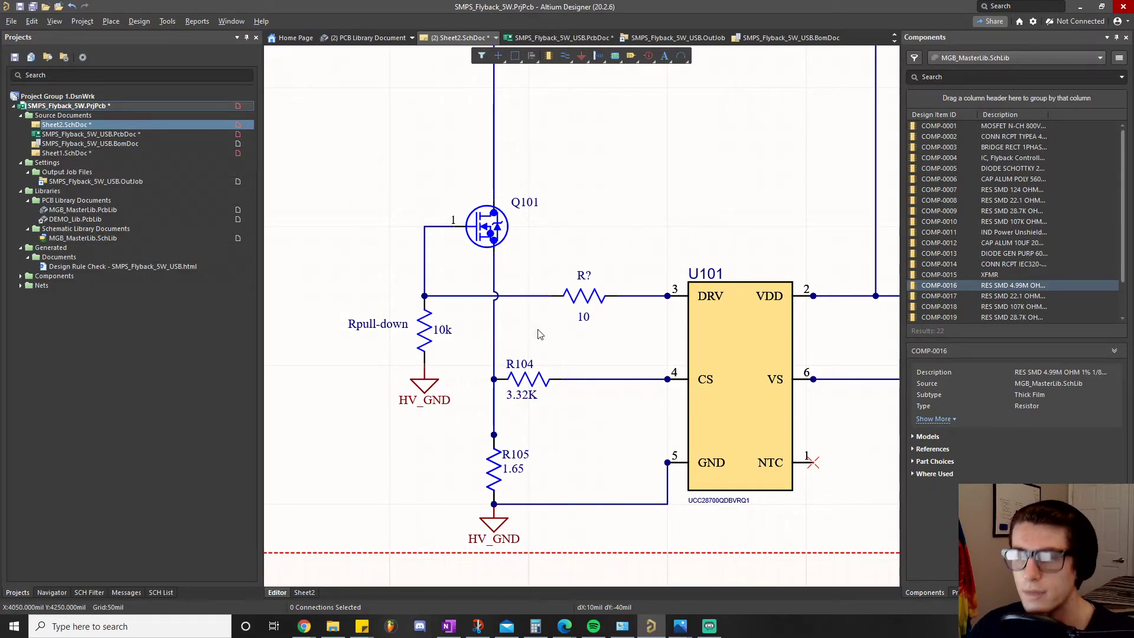
mouse_move(683, 302)
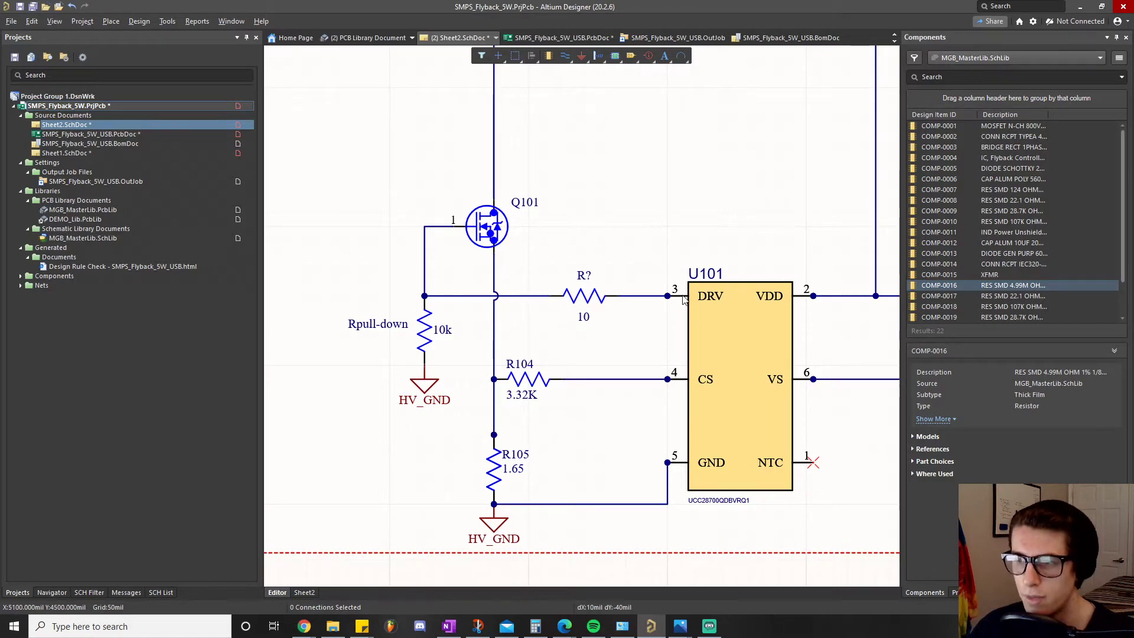
mouse_move(510, 243)
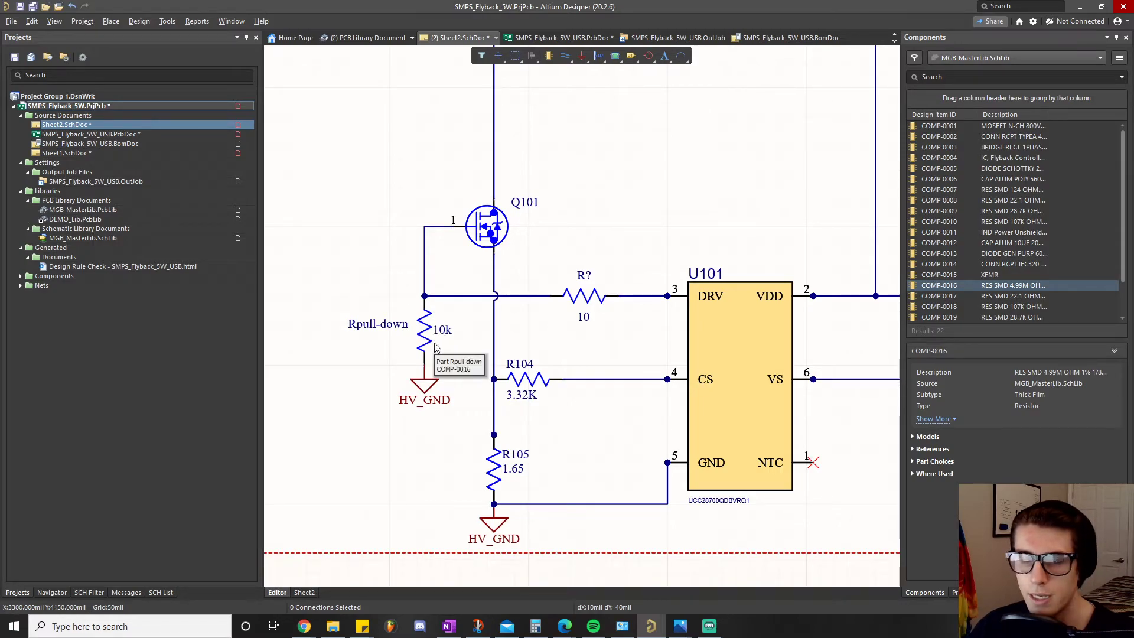
mouse_move(404, 302)
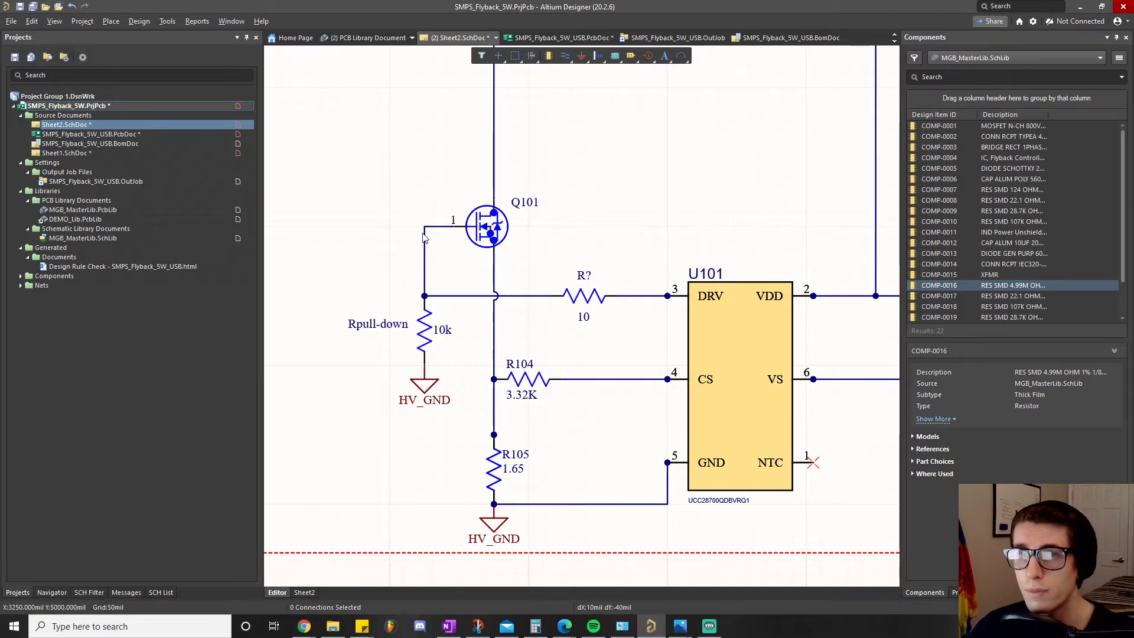
mouse_move(432, 276)
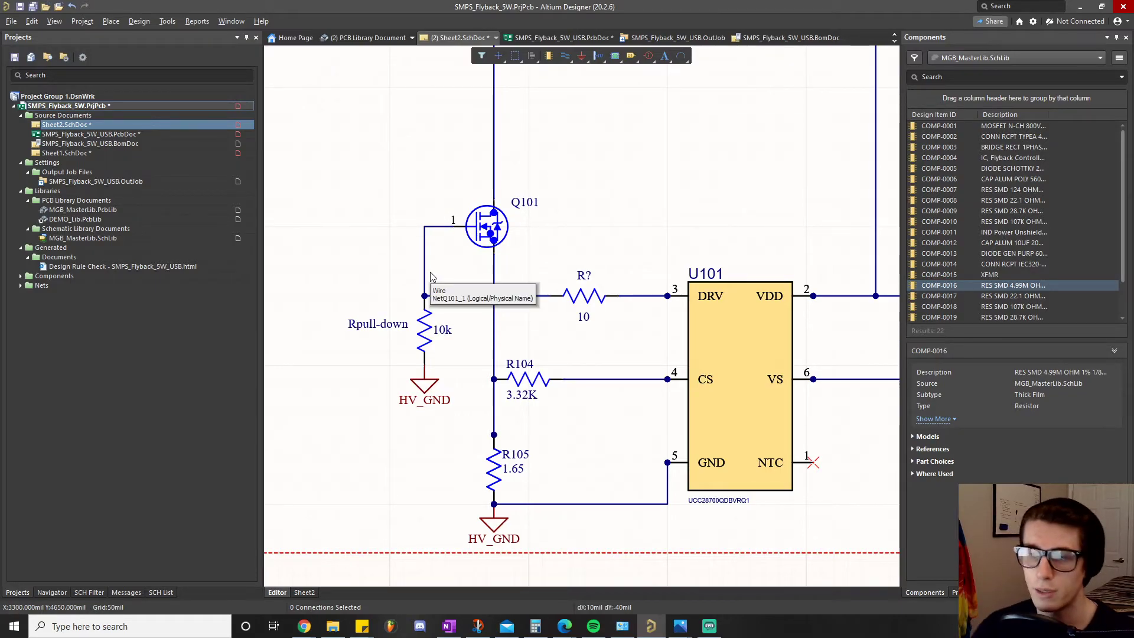
mouse_move(435, 419)
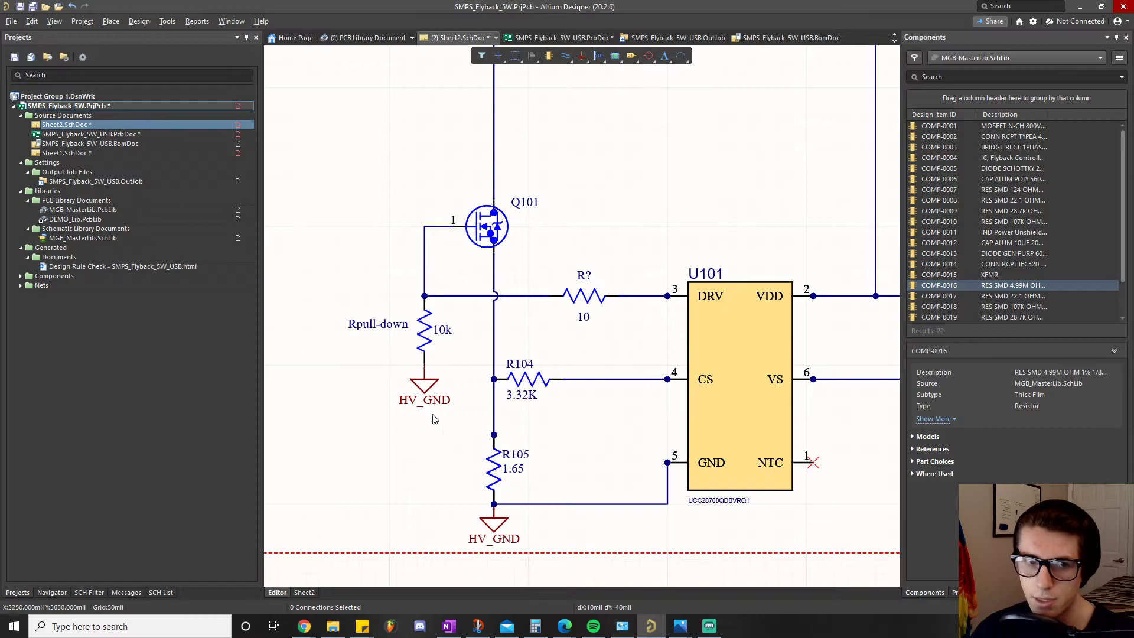
mouse_move(453, 254)
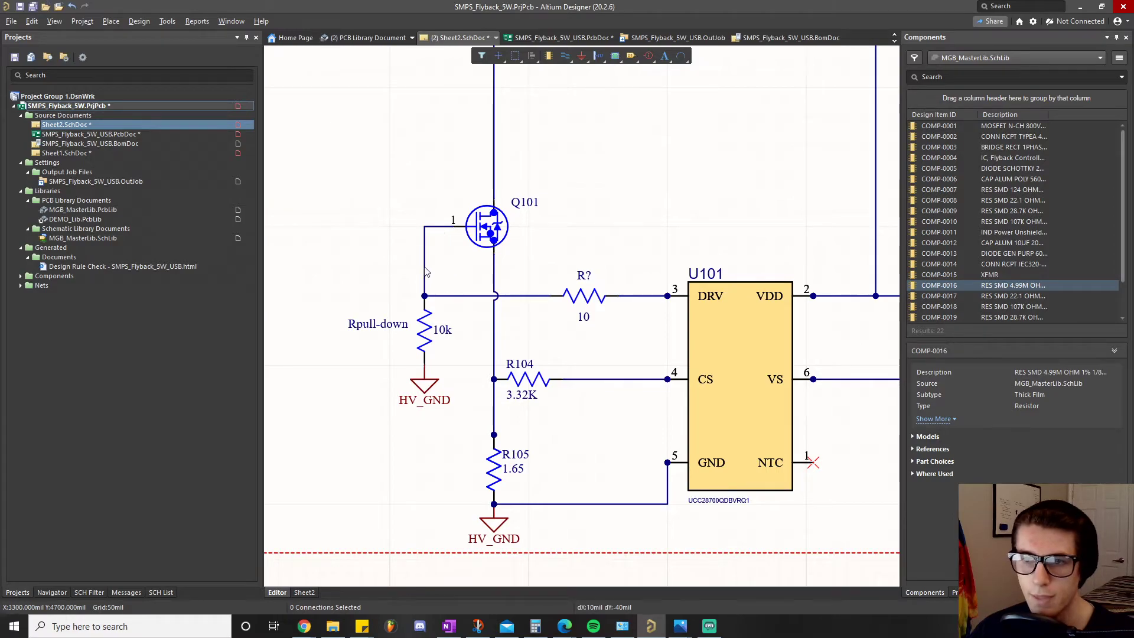
mouse_move(430, 308)
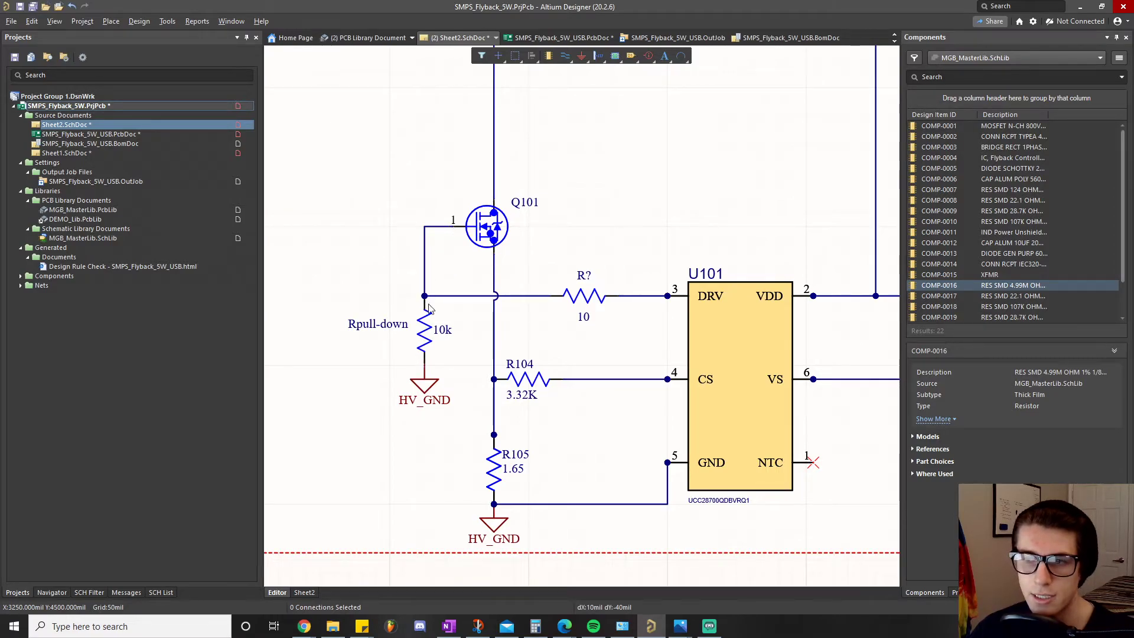
mouse_move(612, 284)
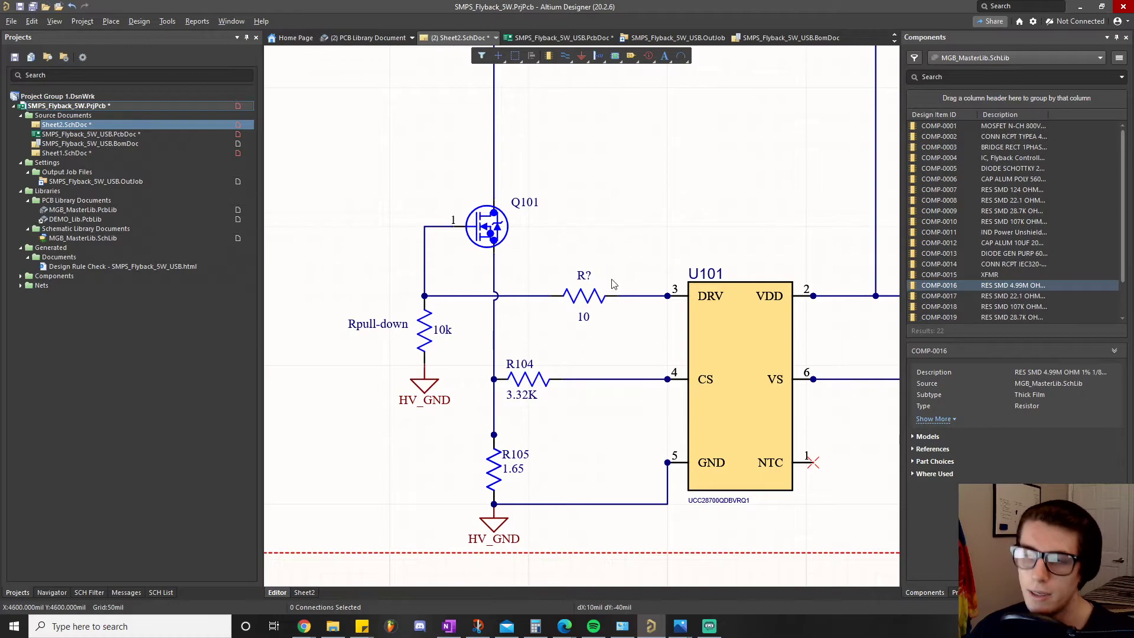
mouse_move(697, 306)
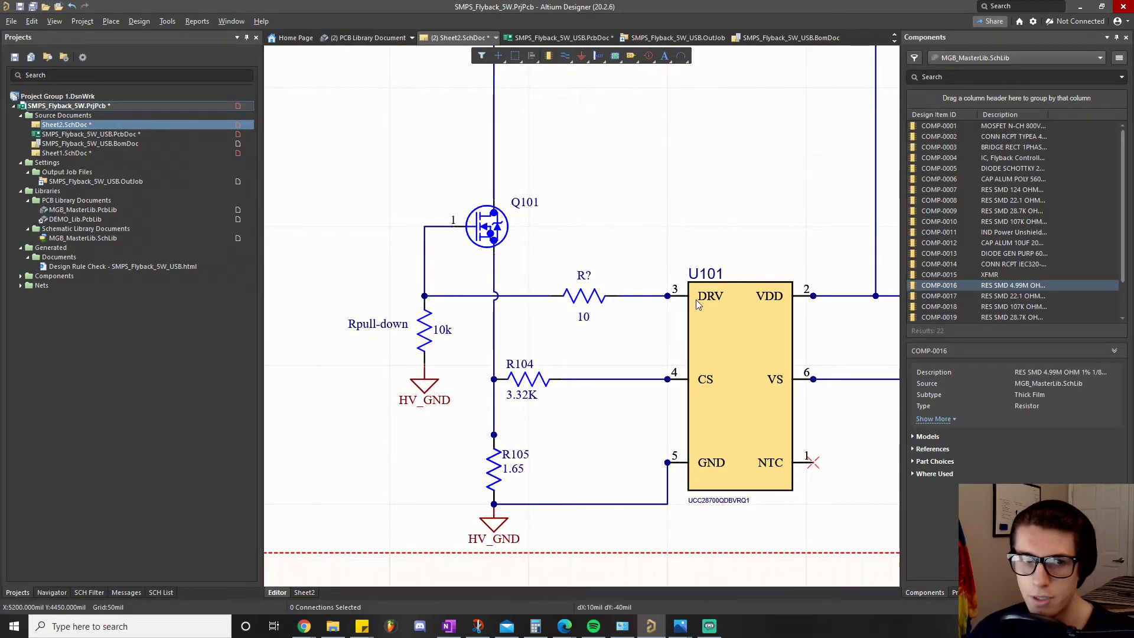
mouse_move(687, 300)
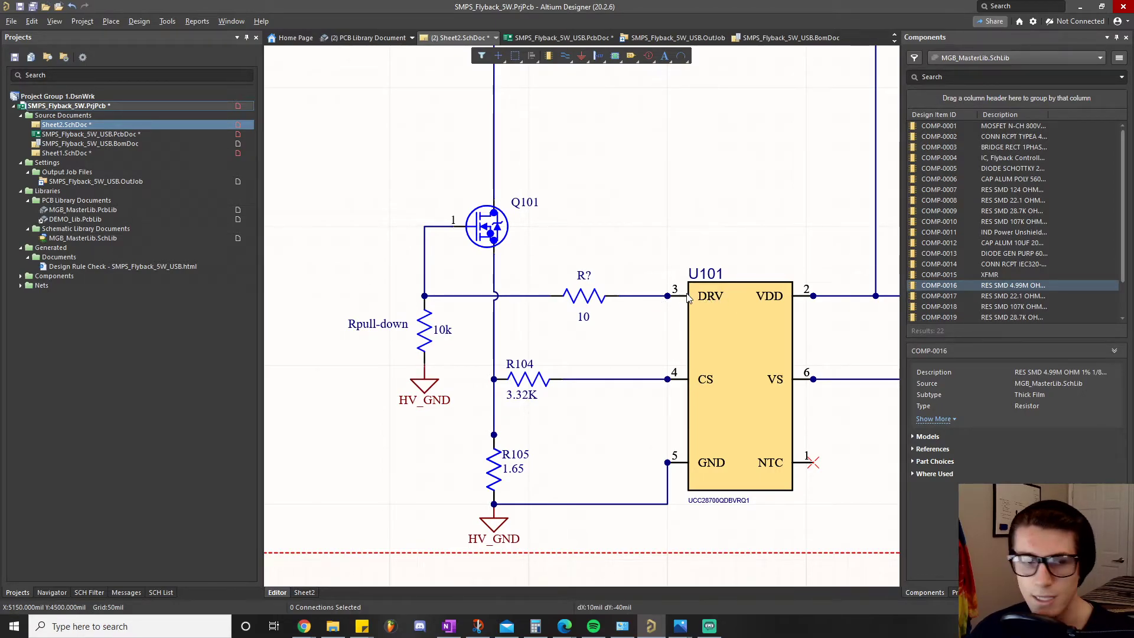
mouse_move(692, 331)
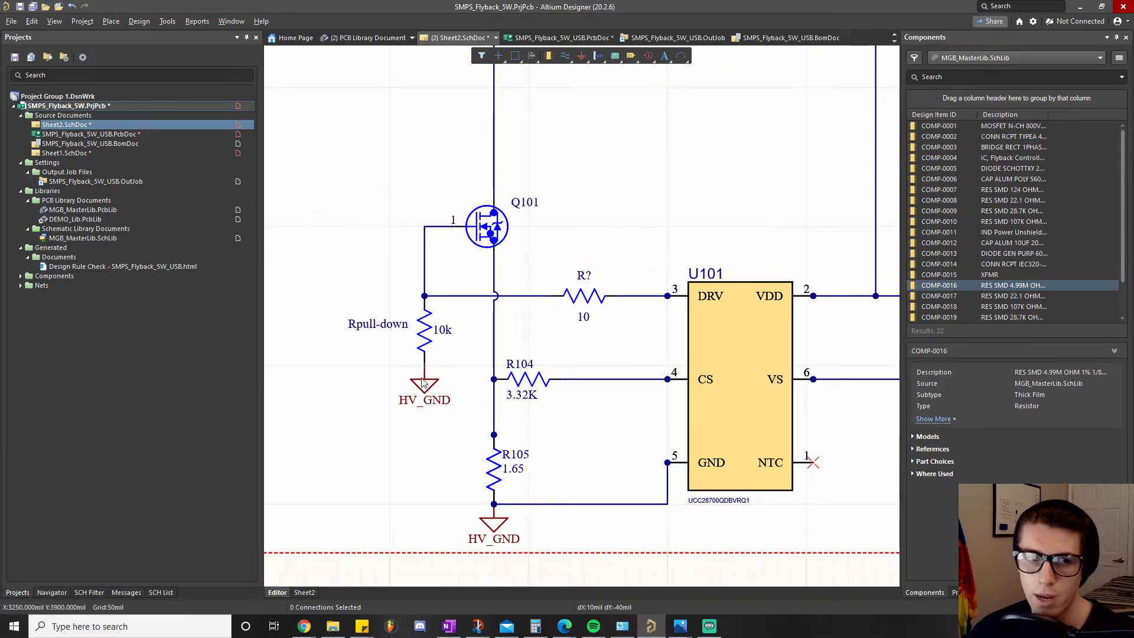
mouse_move(683, 305)
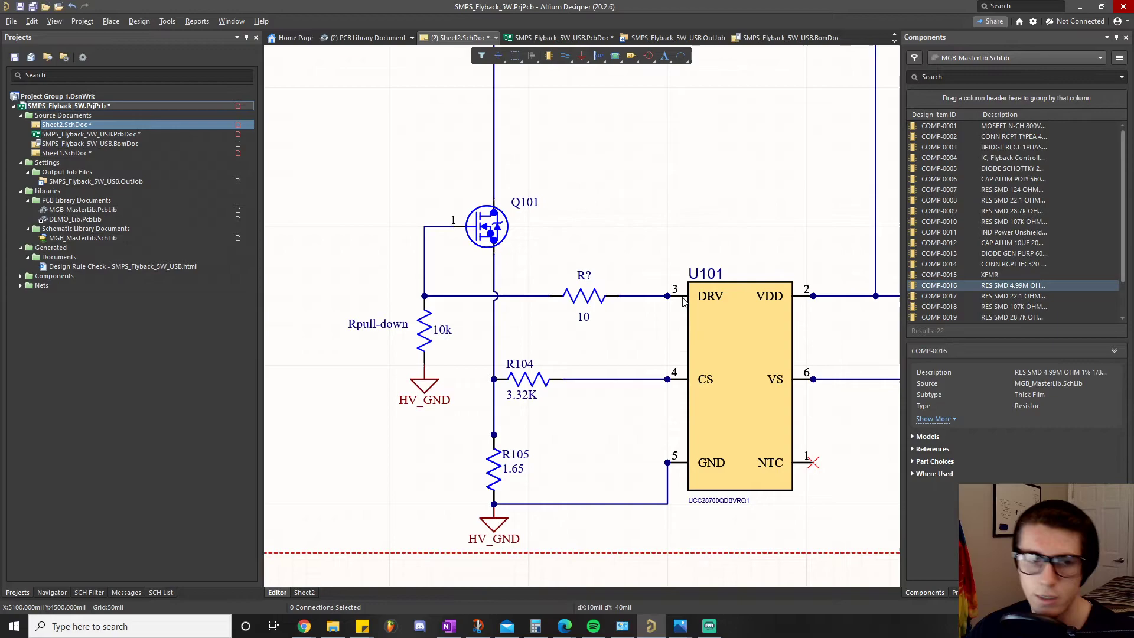
mouse_move(683, 303)
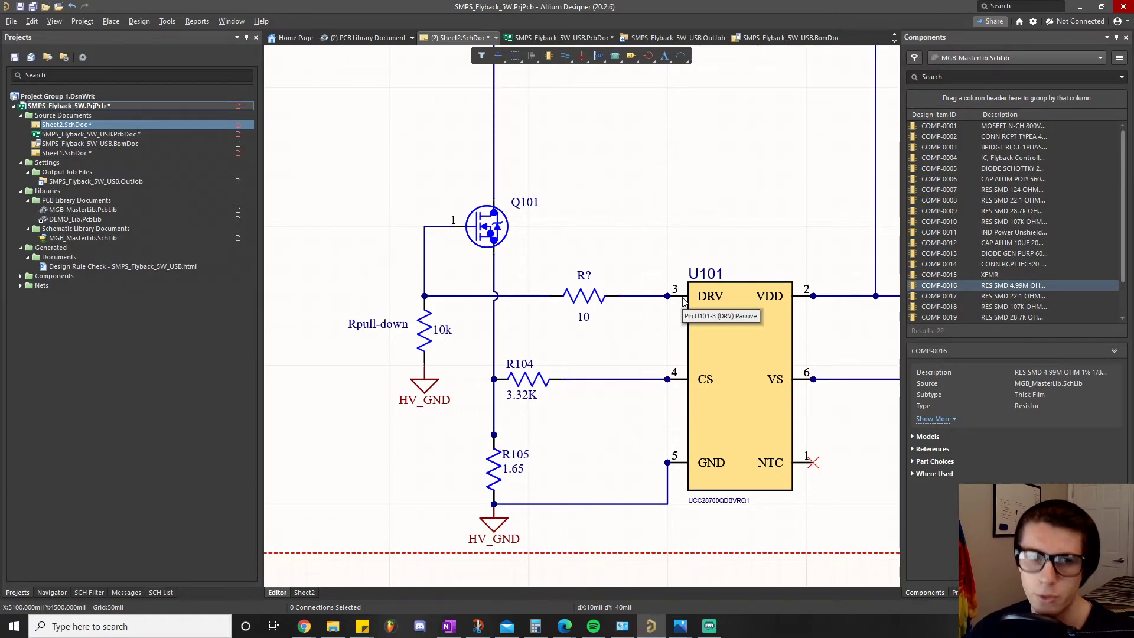
mouse_move(687, 183)
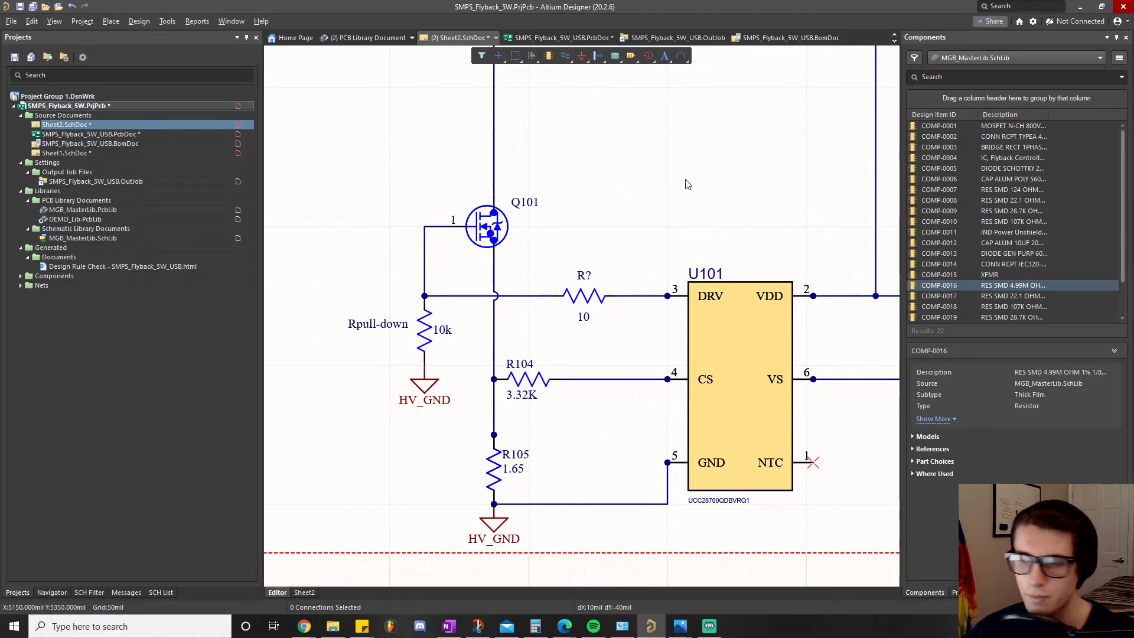
mouse_move(347, 296)
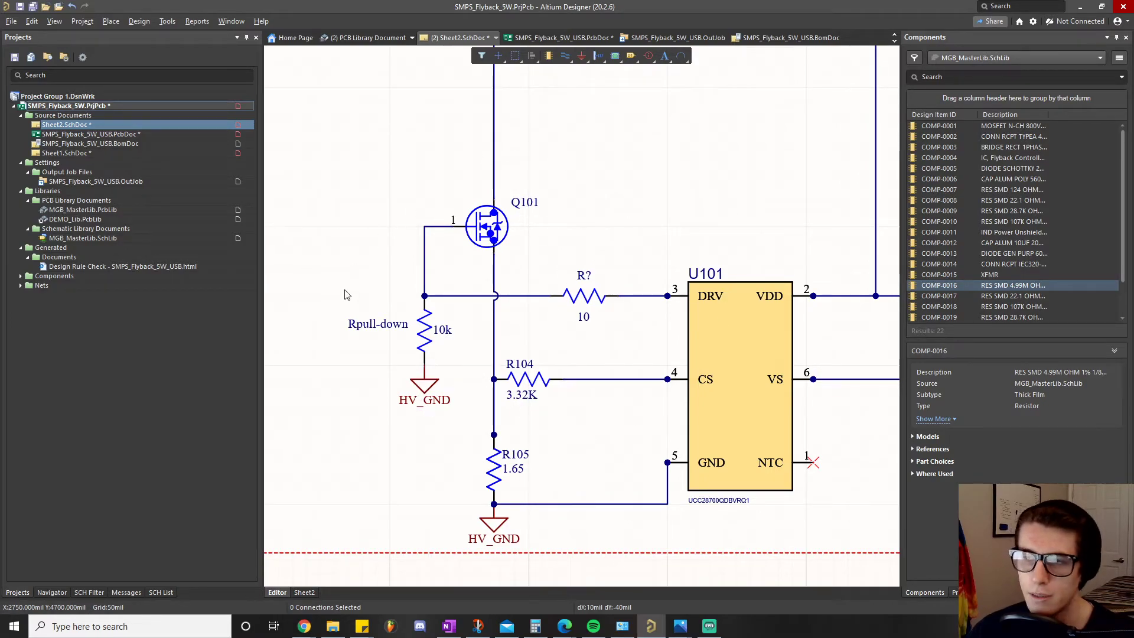
mouse_move(427, 332)
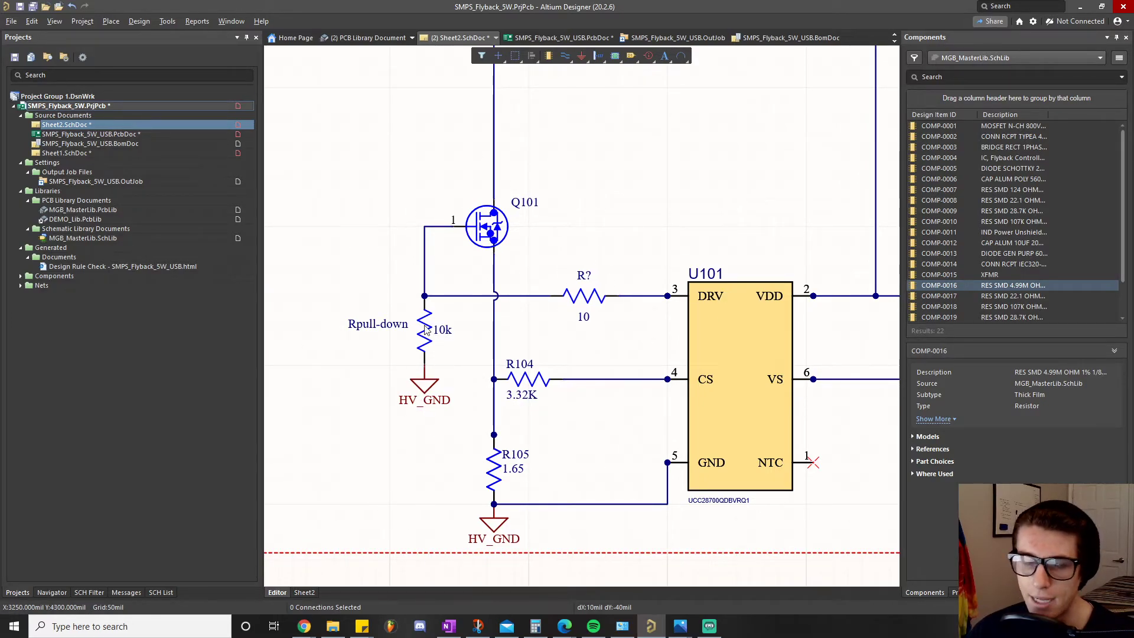
mouse_move(631, 303)
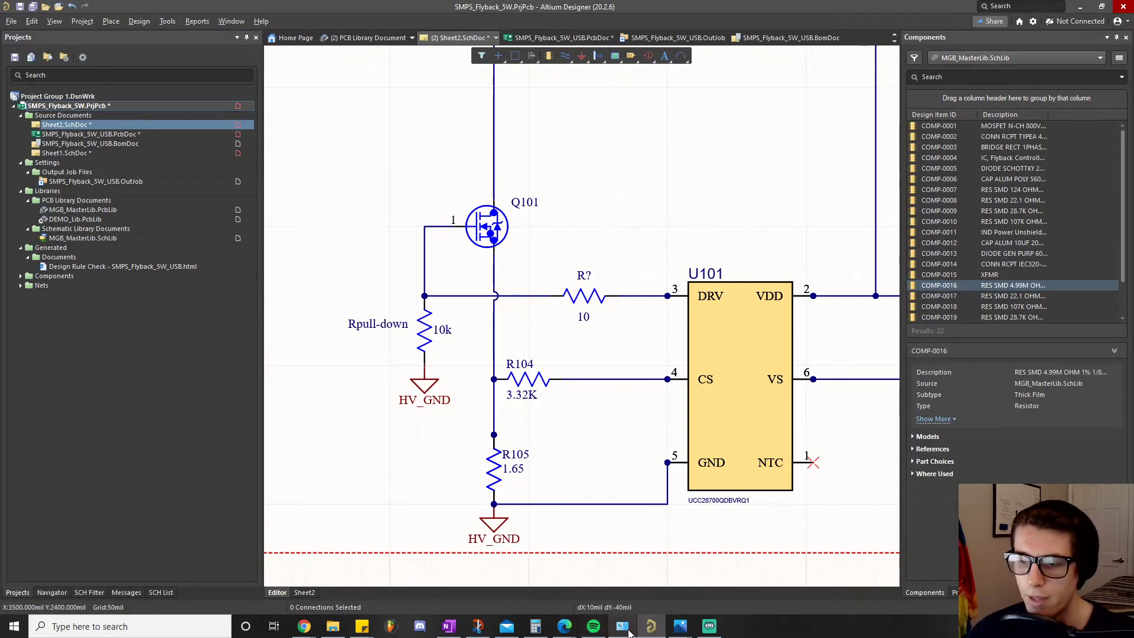
left_click(679, 626)
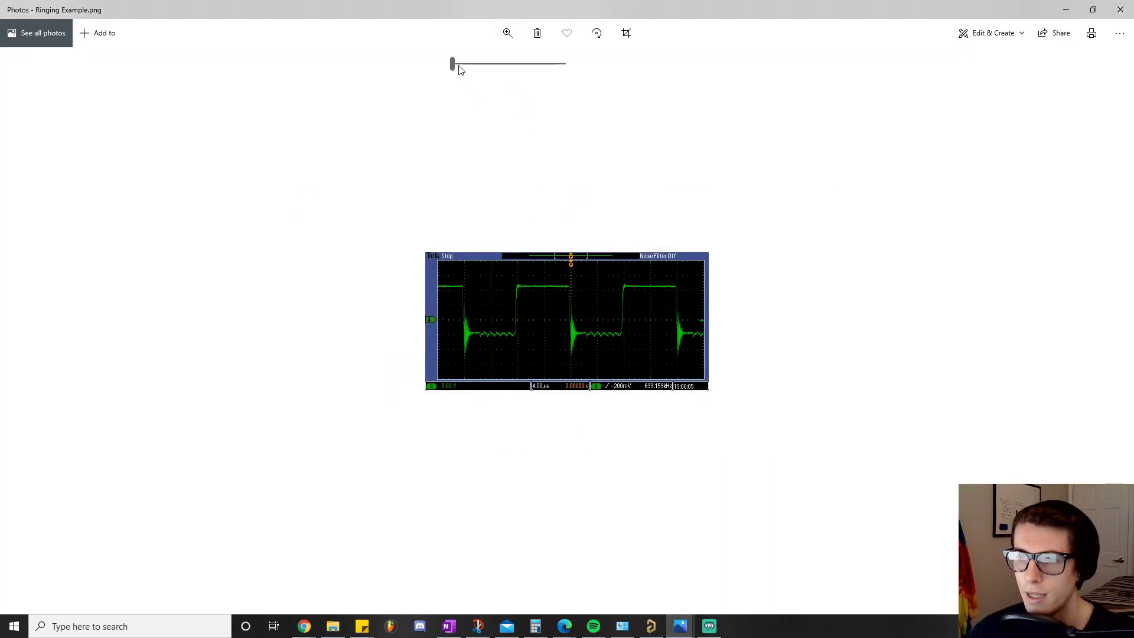
Zoom the Ringing Example.png capture until it fills the Photos window.
left_click_drag(452, 64, 534, 64)
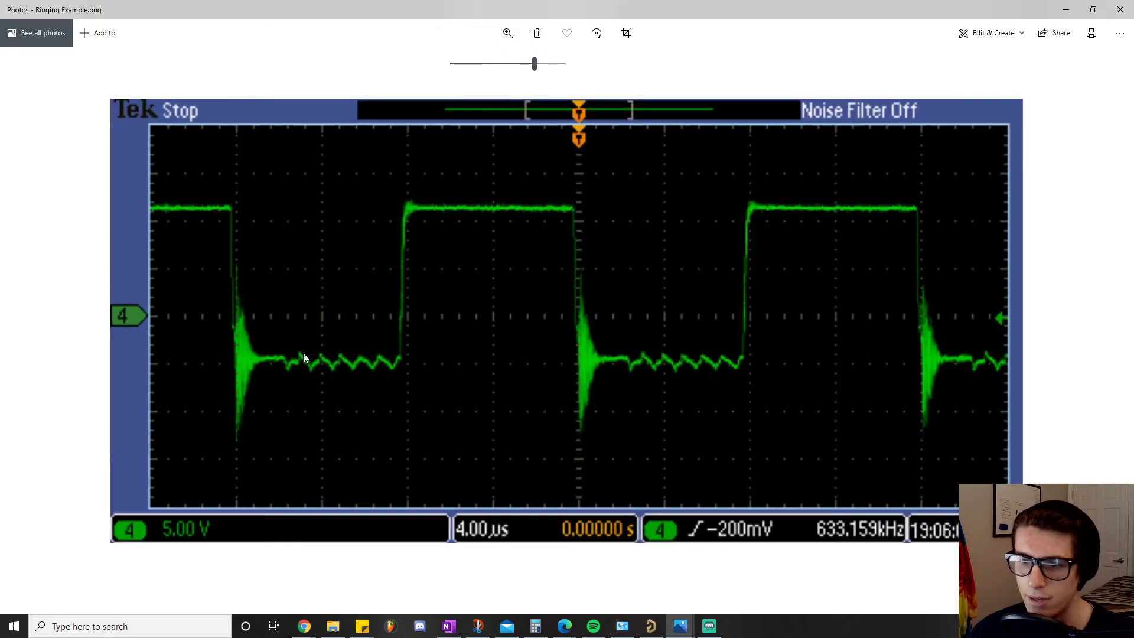
mouse_move(364, 383)
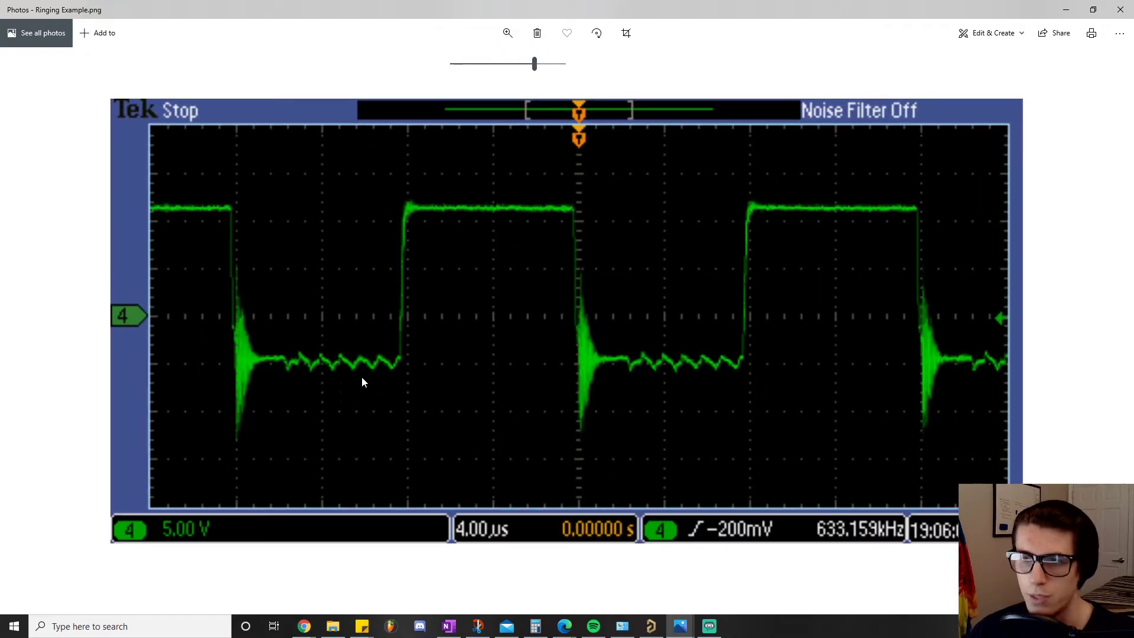
mouse_move(241, 384)
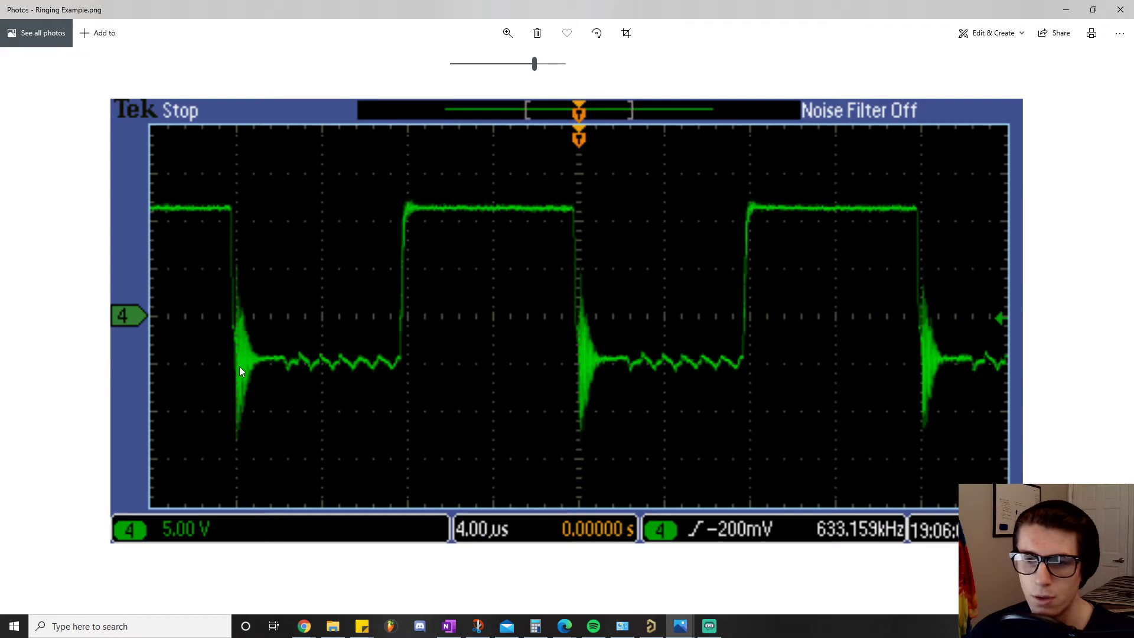
mouse_move(628, 314)
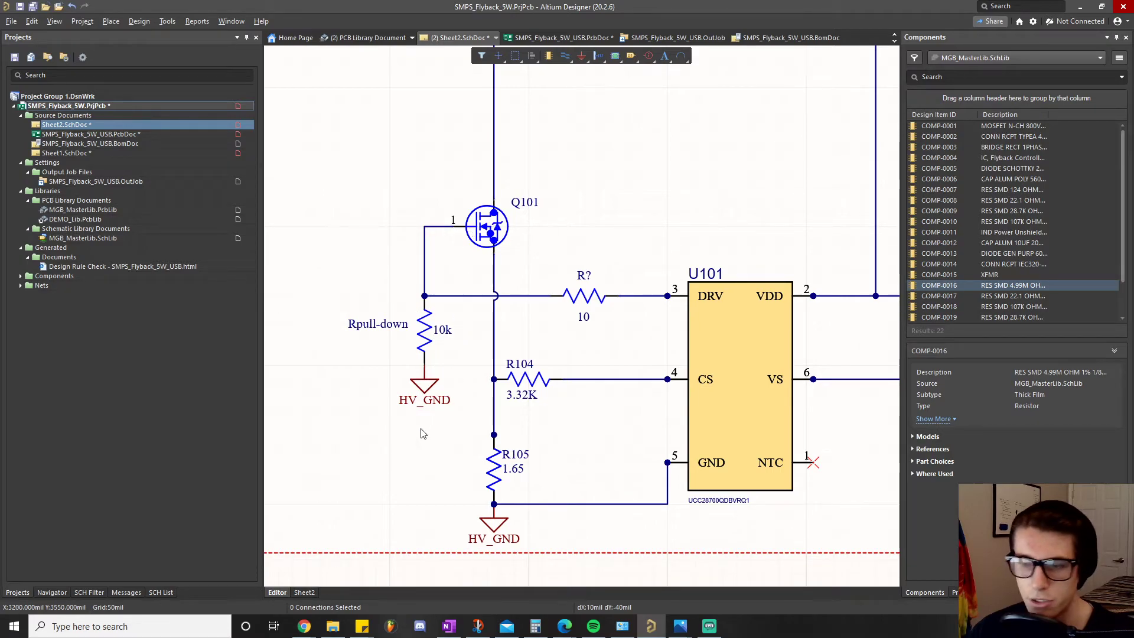
mouse_move(418, 437)
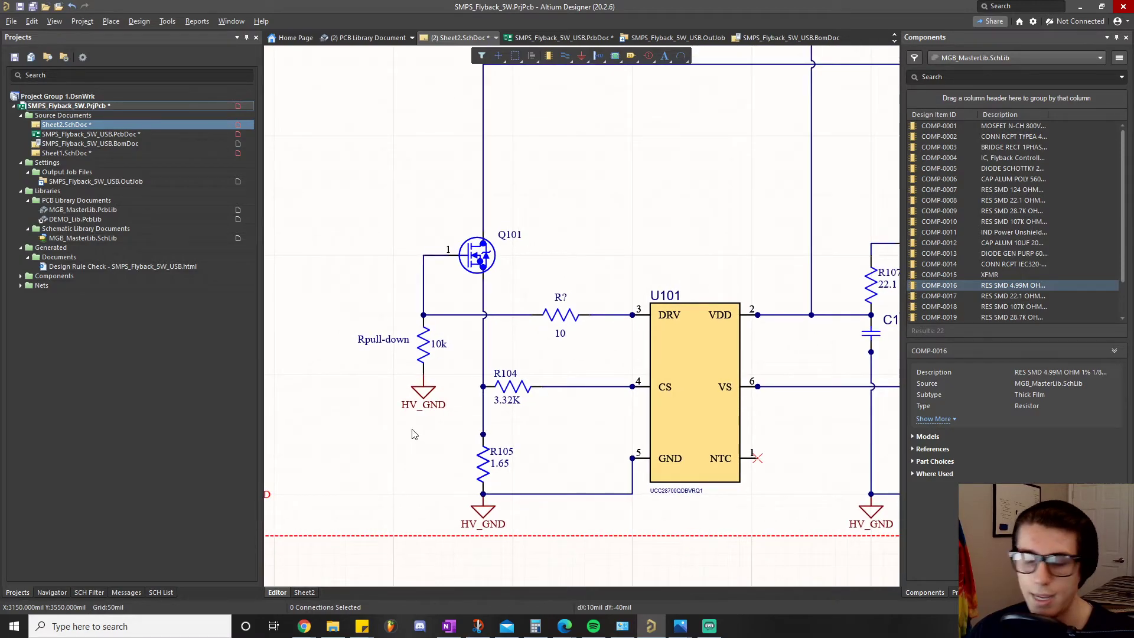
mouse_move(435, 367)
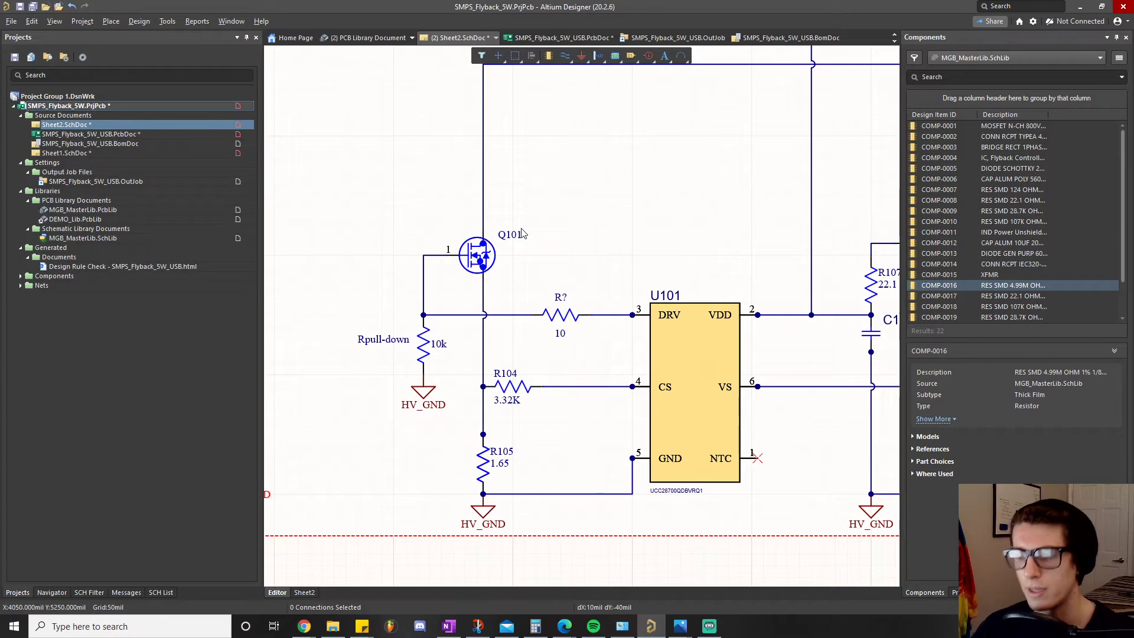
mouse_move(536, 360)
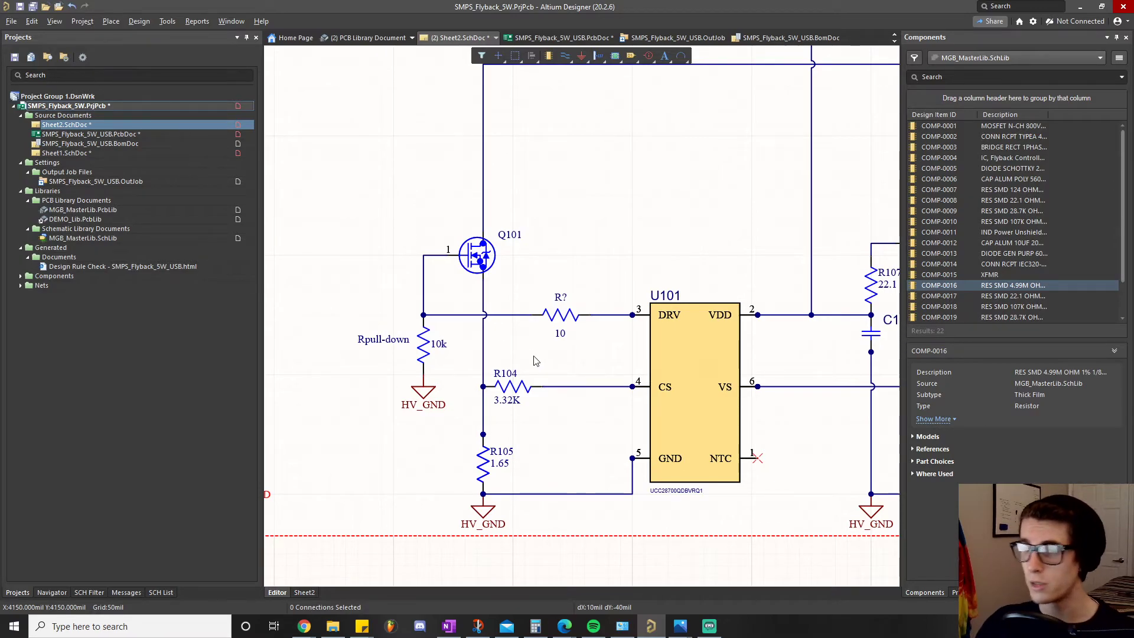
mouse_move(470, 293)
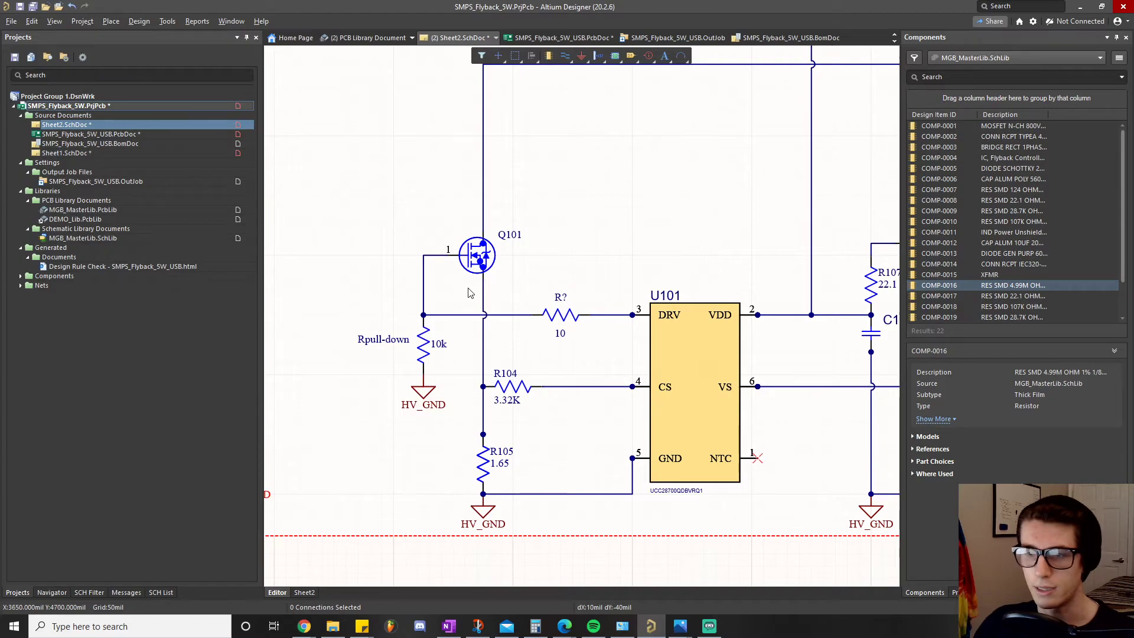
mouse_move(396, 491)
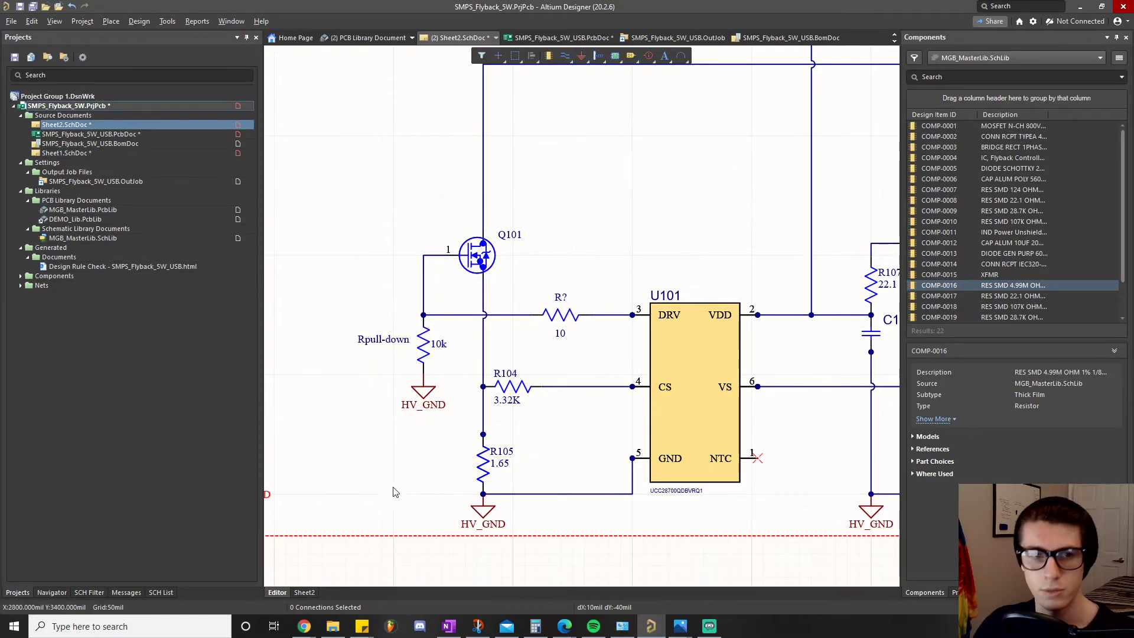
mouse_move(413, 163)
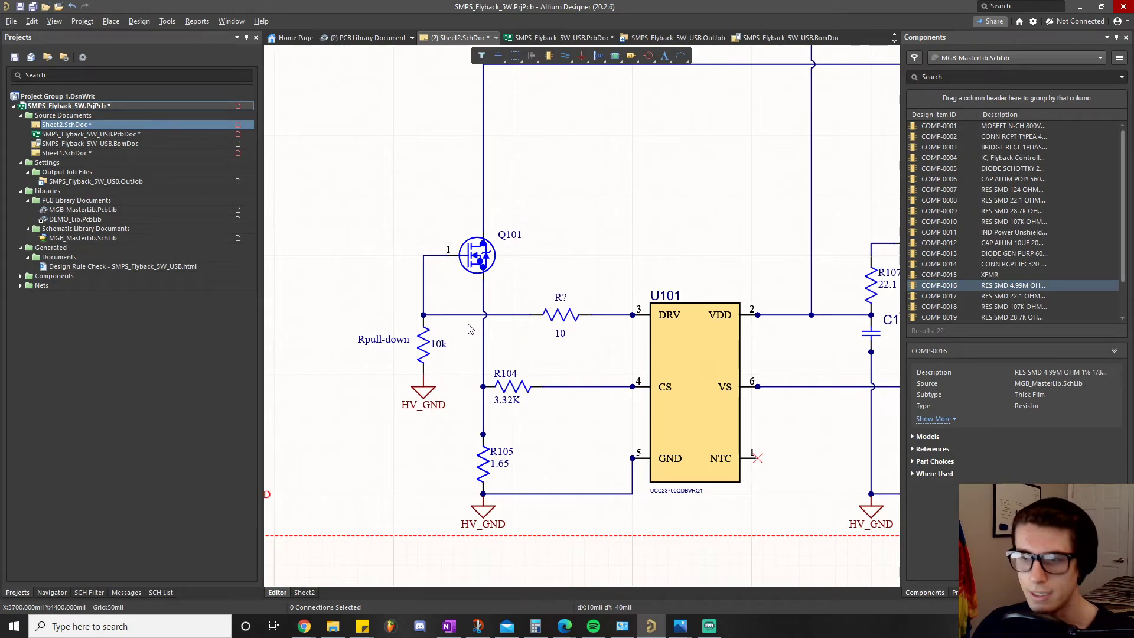
mouse_move(407, 331)
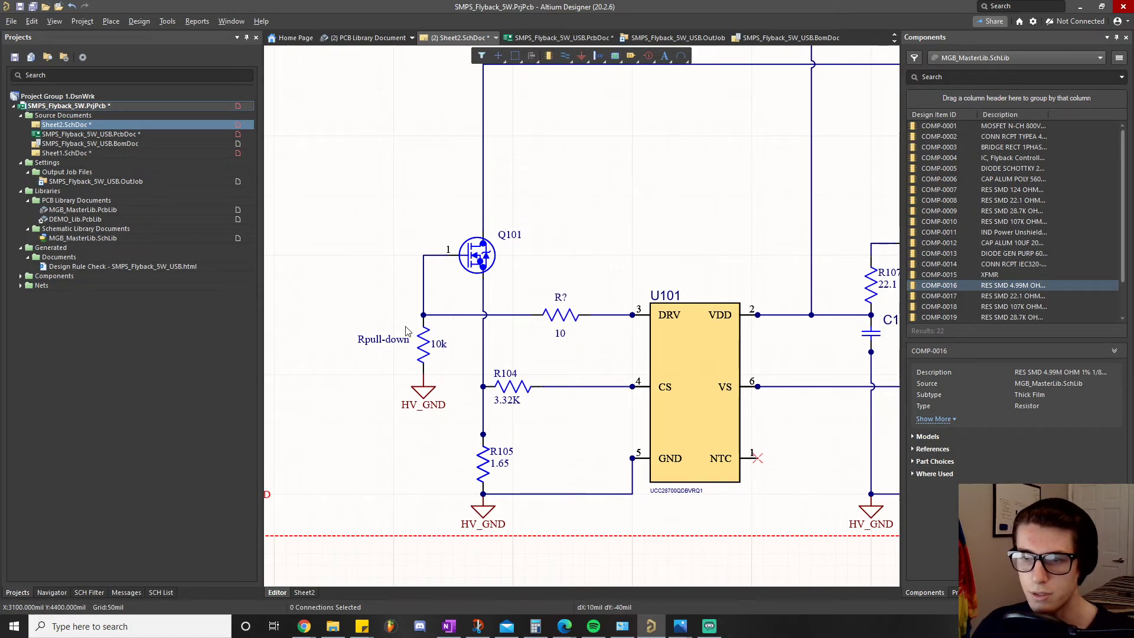
mouse_move(426, 375)
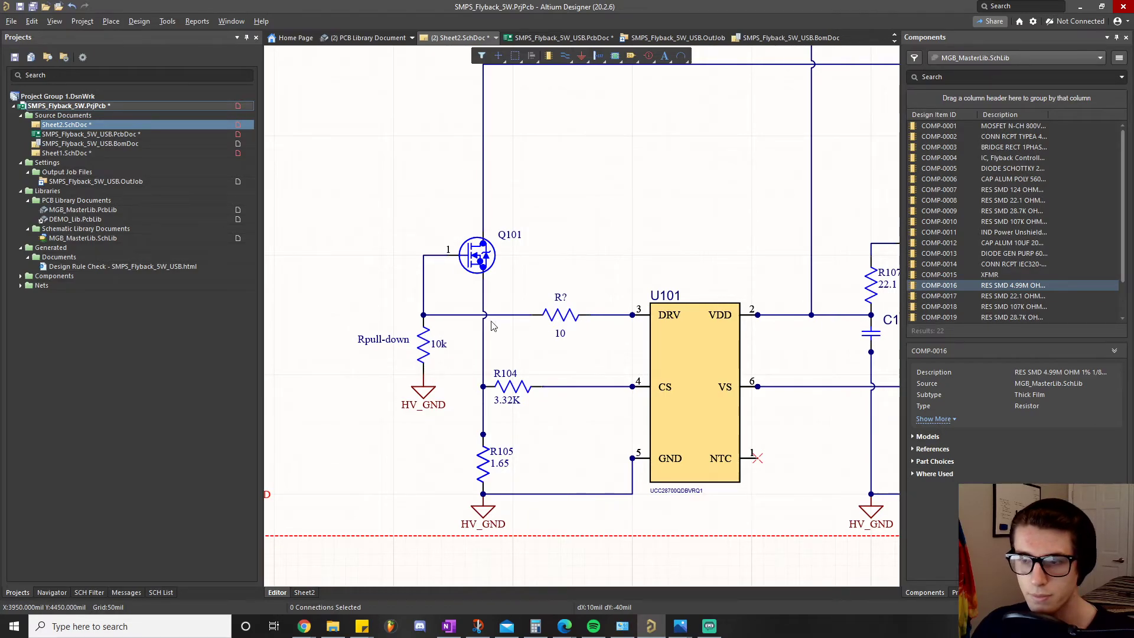
mouse_move(421, 436)
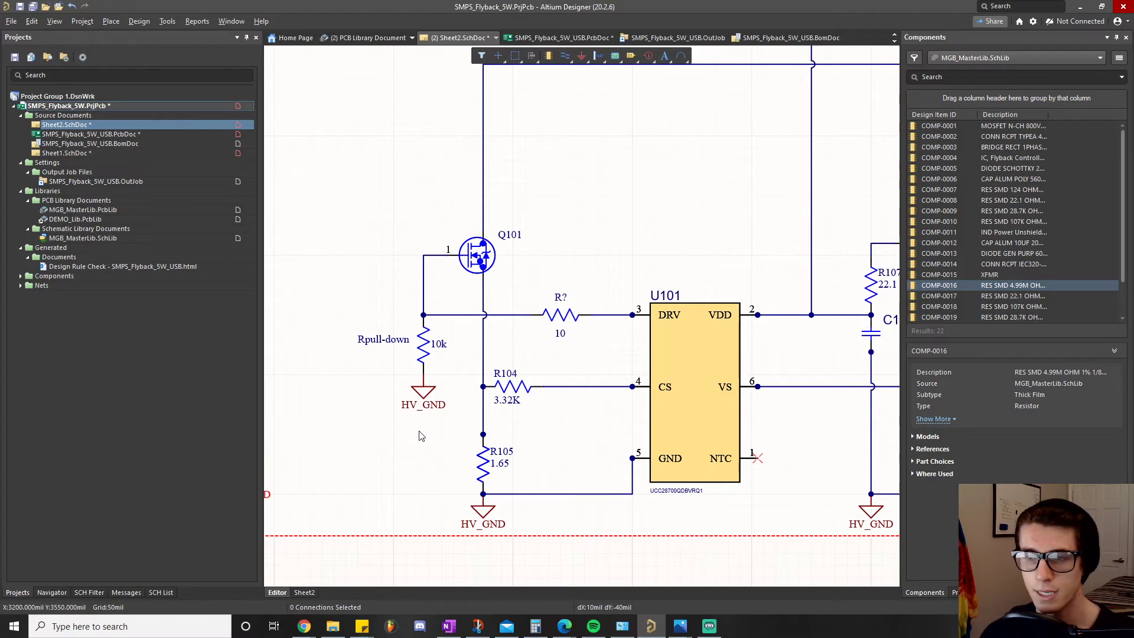
mouse_move(404, 532)
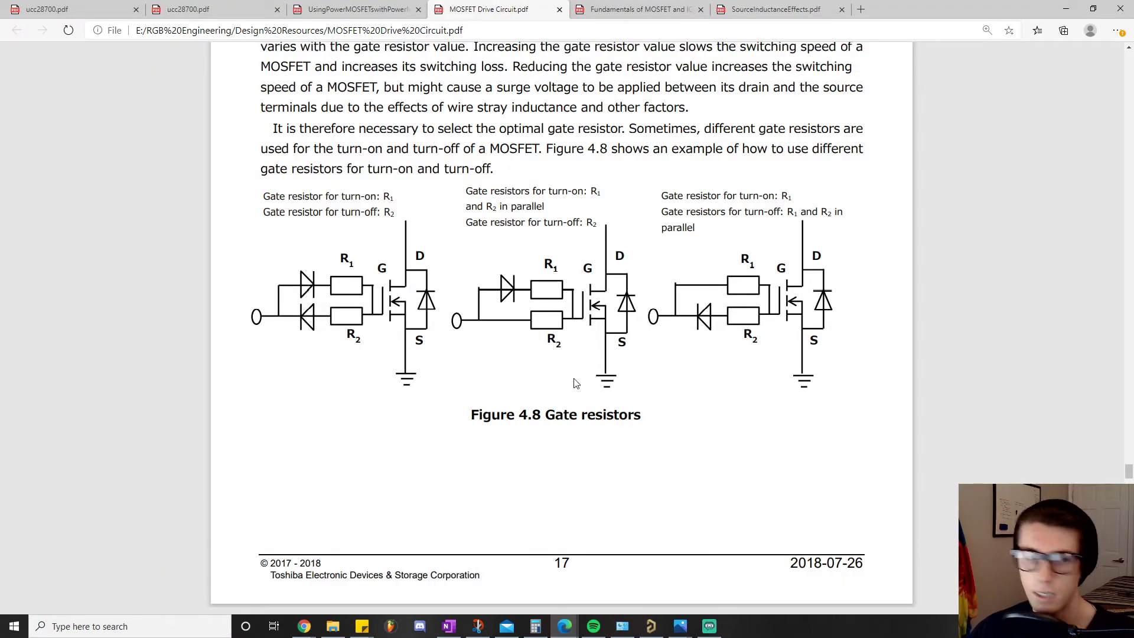
mouse_move(477, 298)
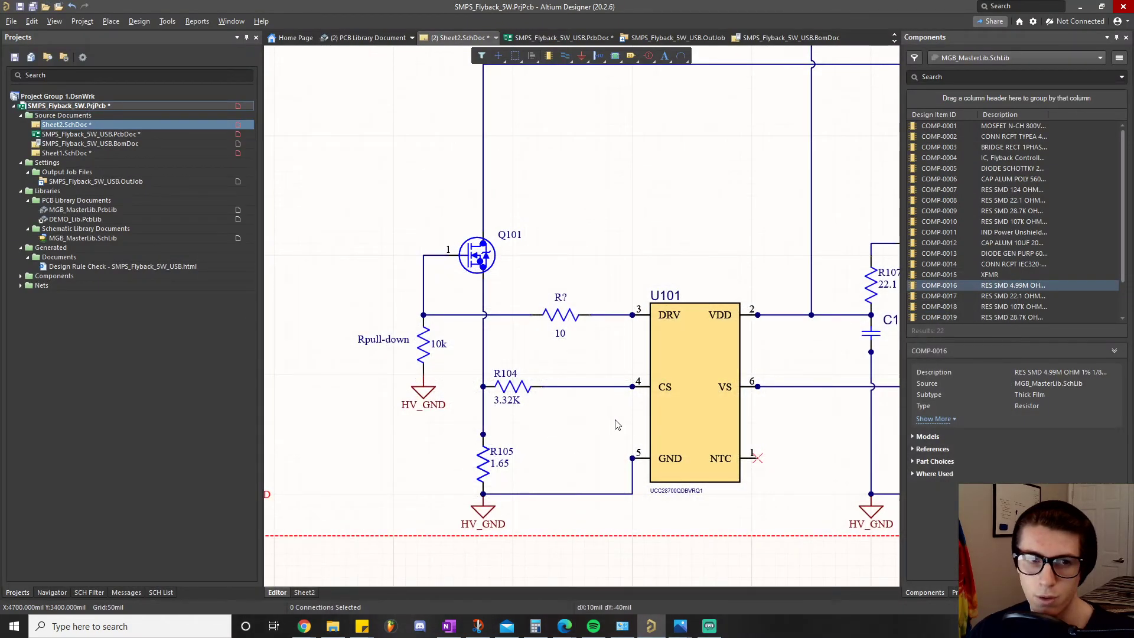
mouse_move(645, 422)
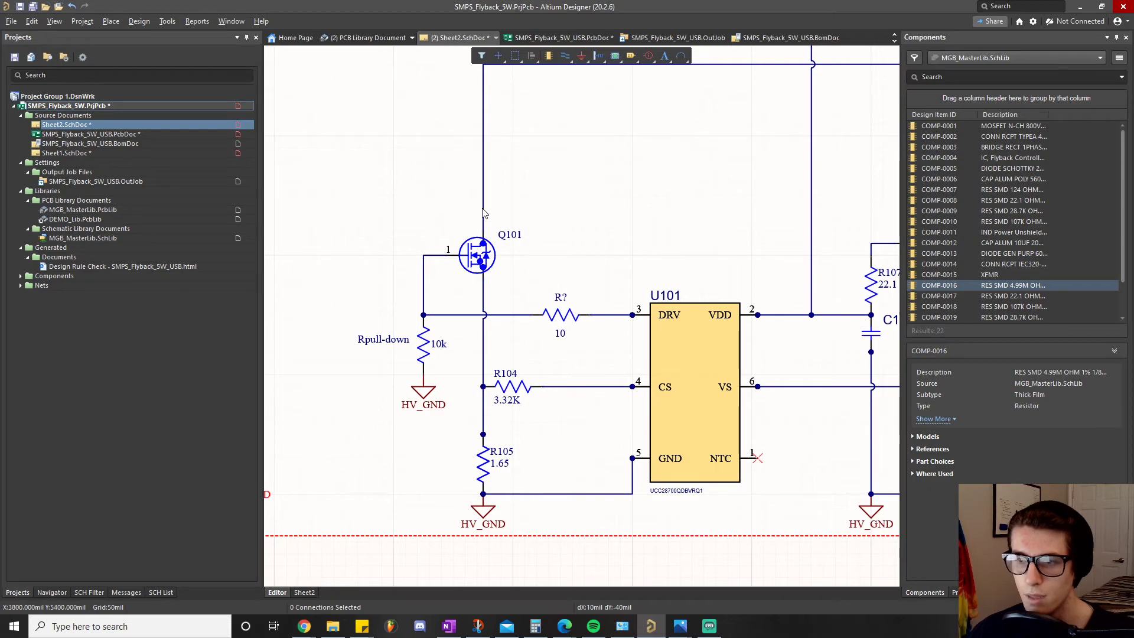
mouse_move(327, 284)
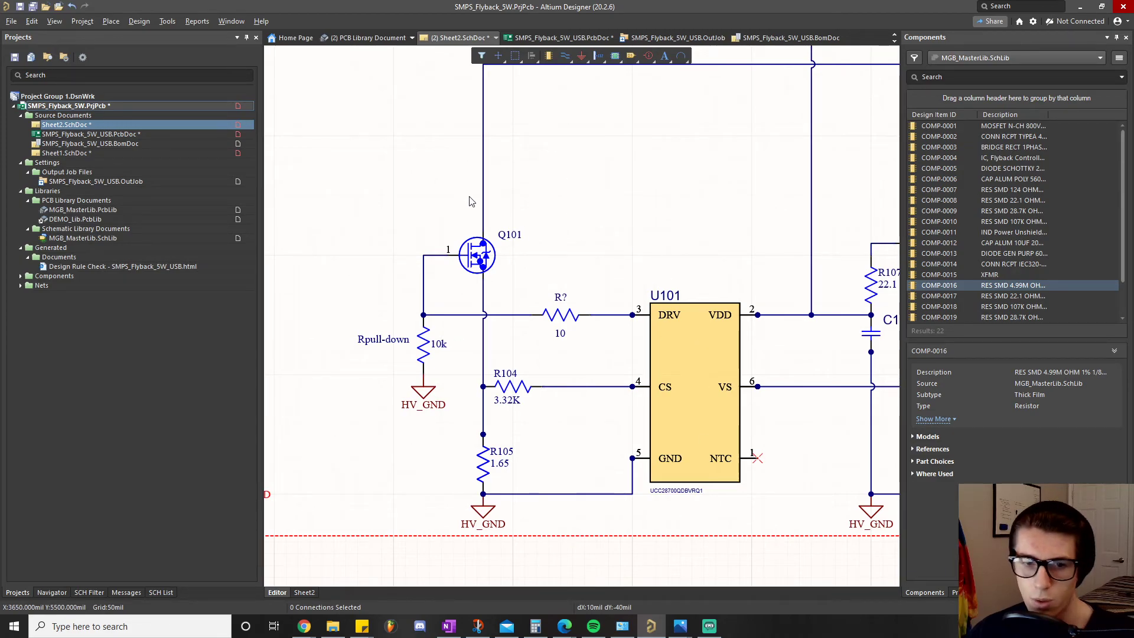
mouse_move(436, 377)
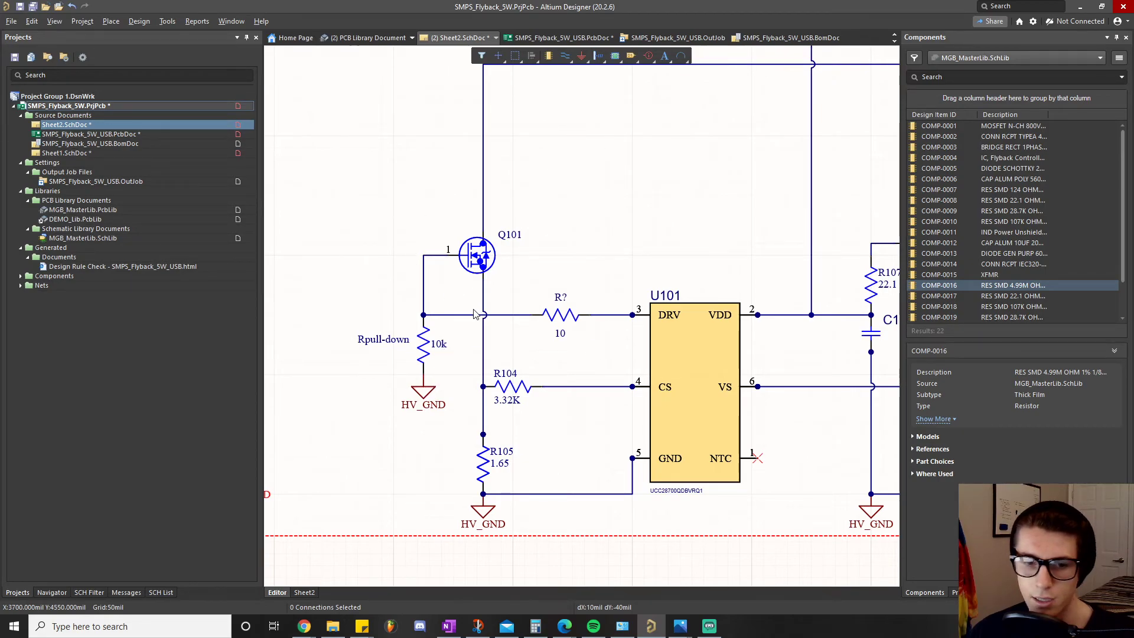
mouse_move(456, 386)
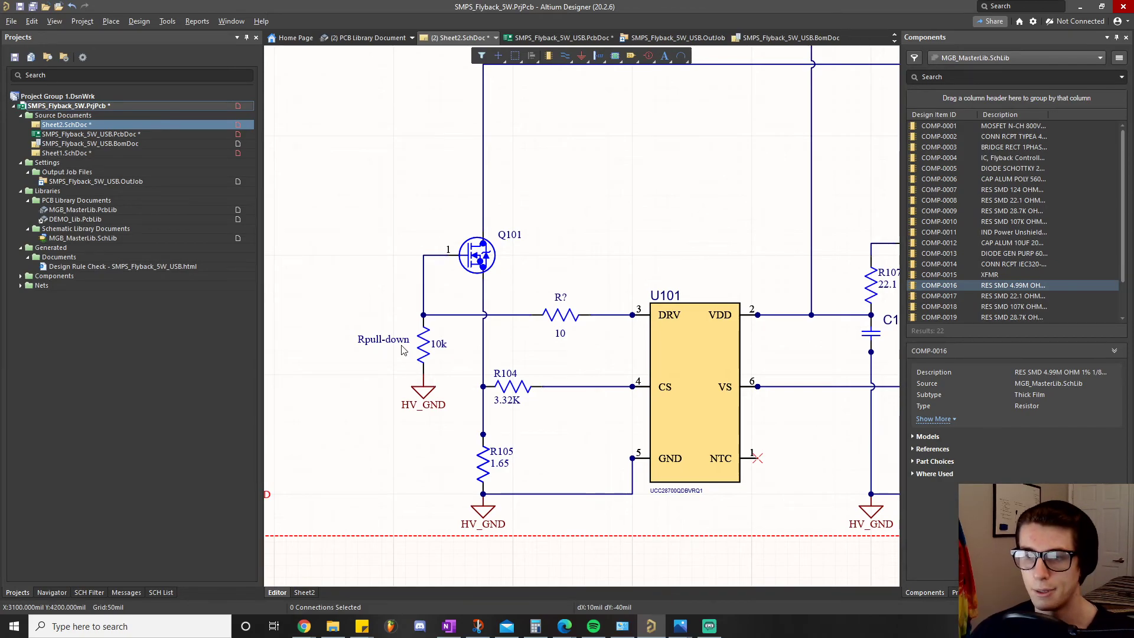
mouse_move(575, 359)
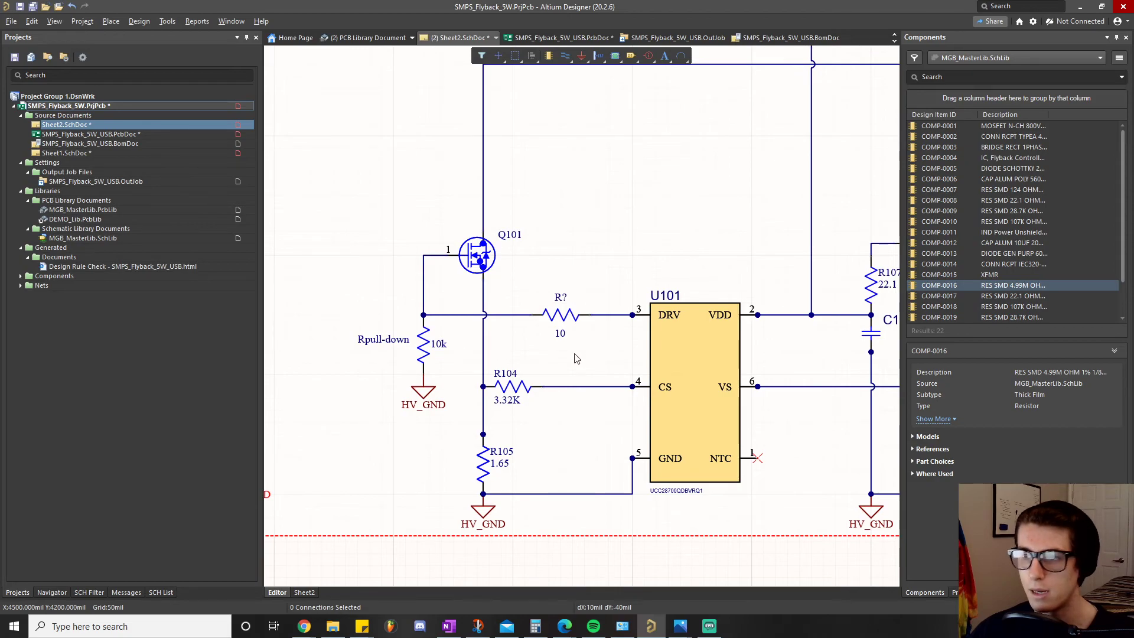
mouse_move(648, 404)
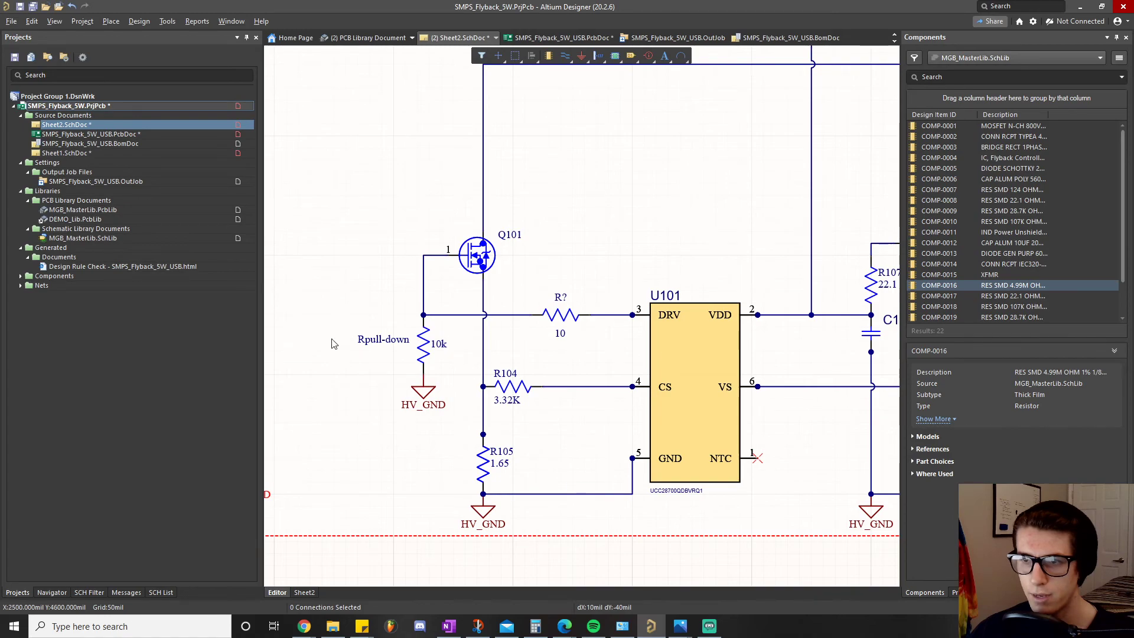
mouse_move(579, 357)
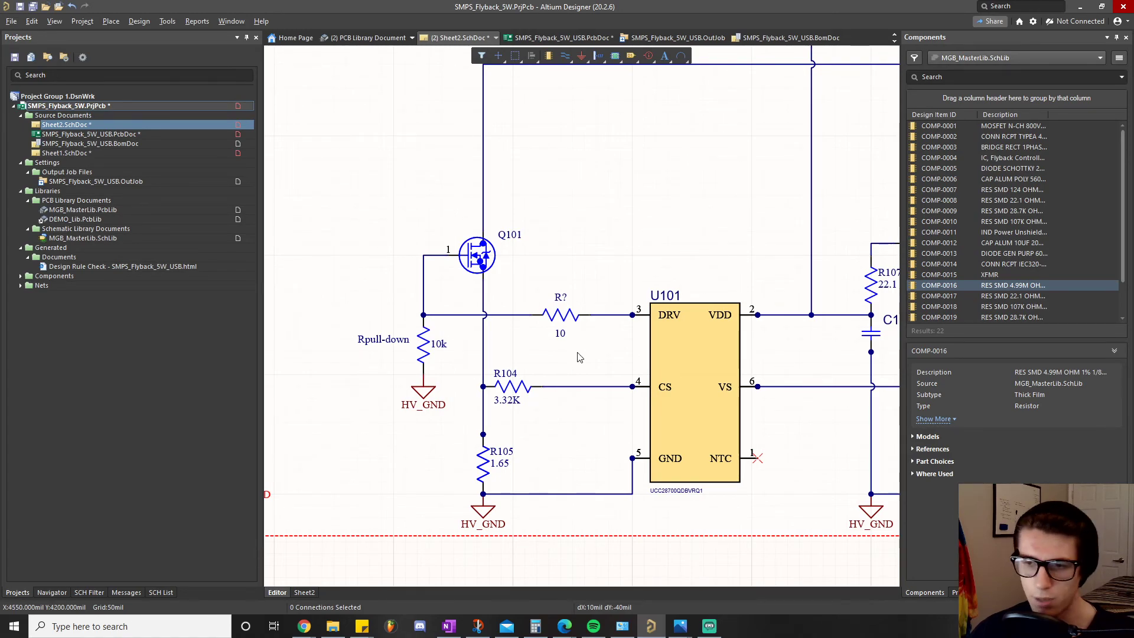
mouse_move(560, 371)
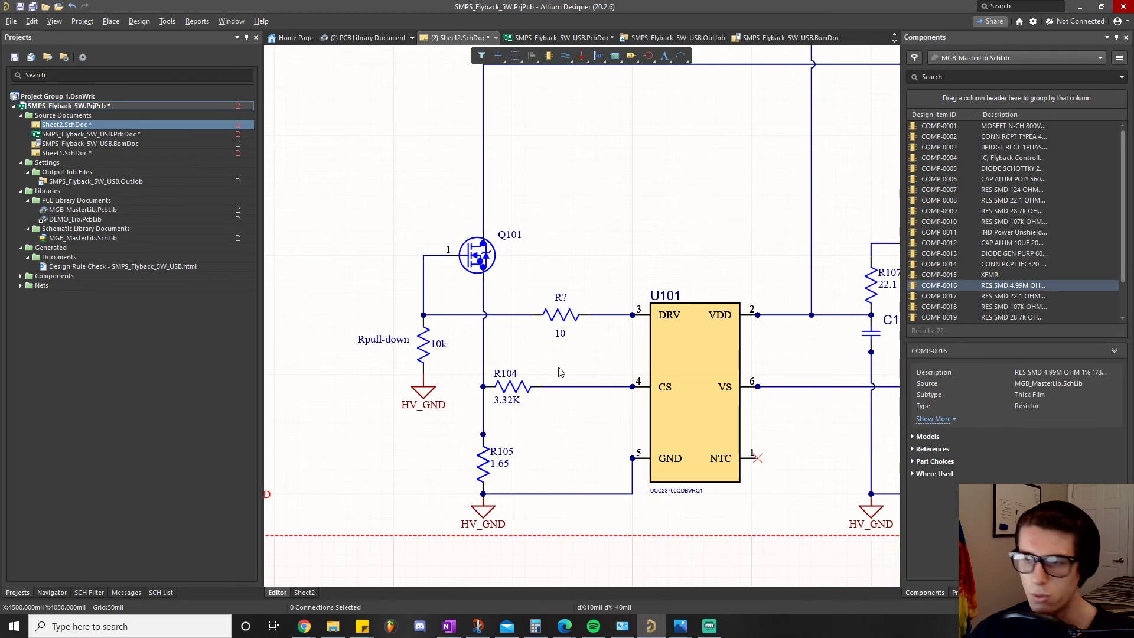
mouse_move(515, 337)
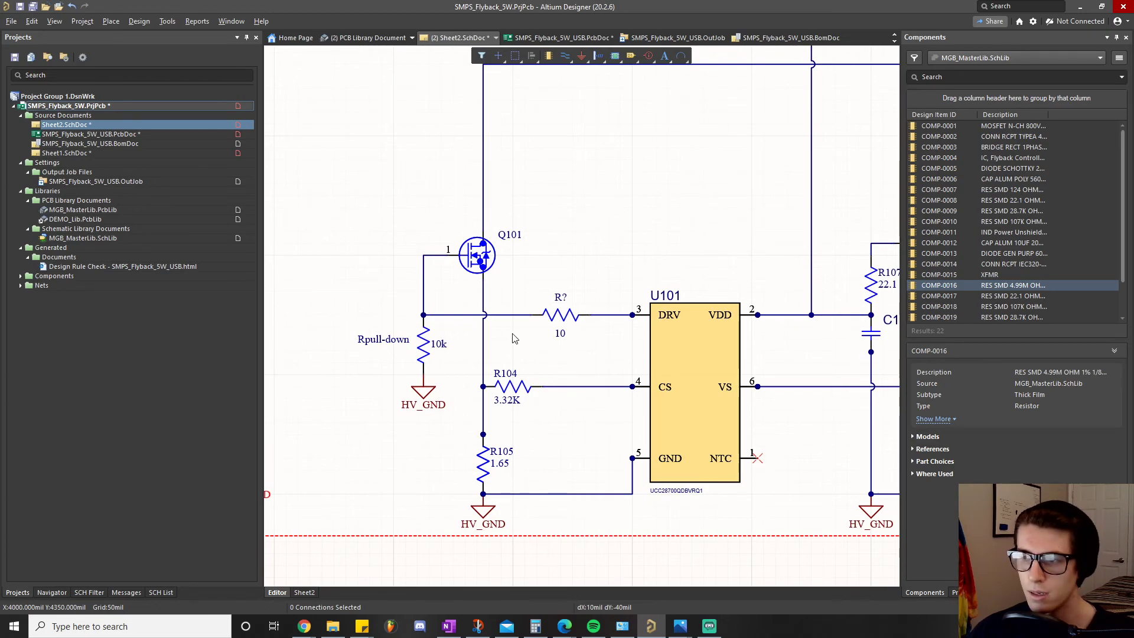
mouse_move(512, 335)
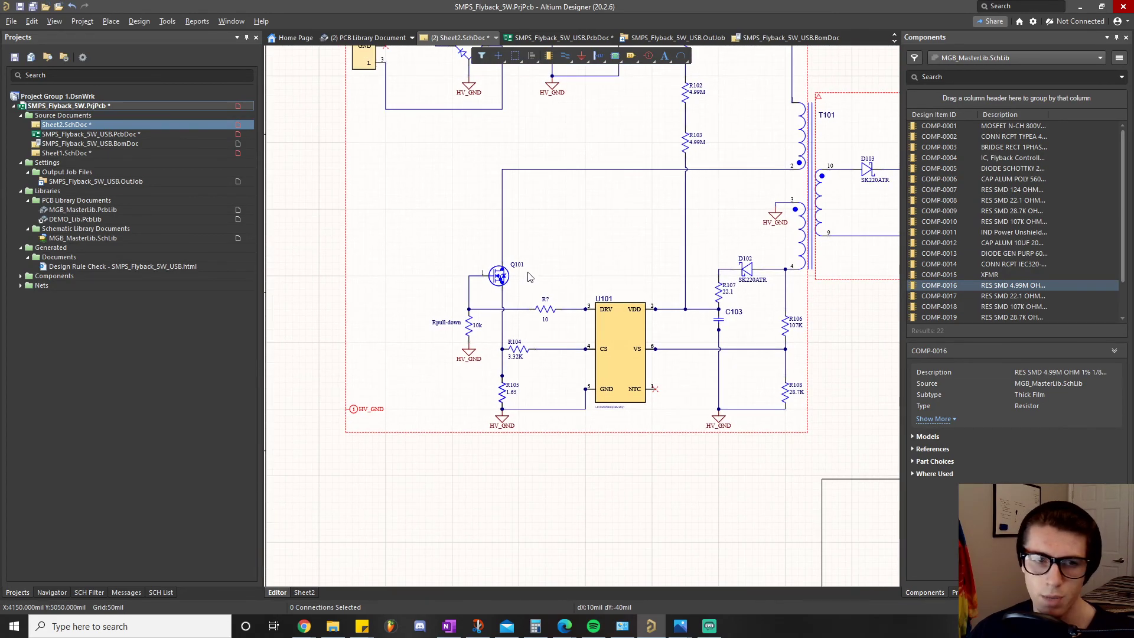
mouse_move(552, 254)
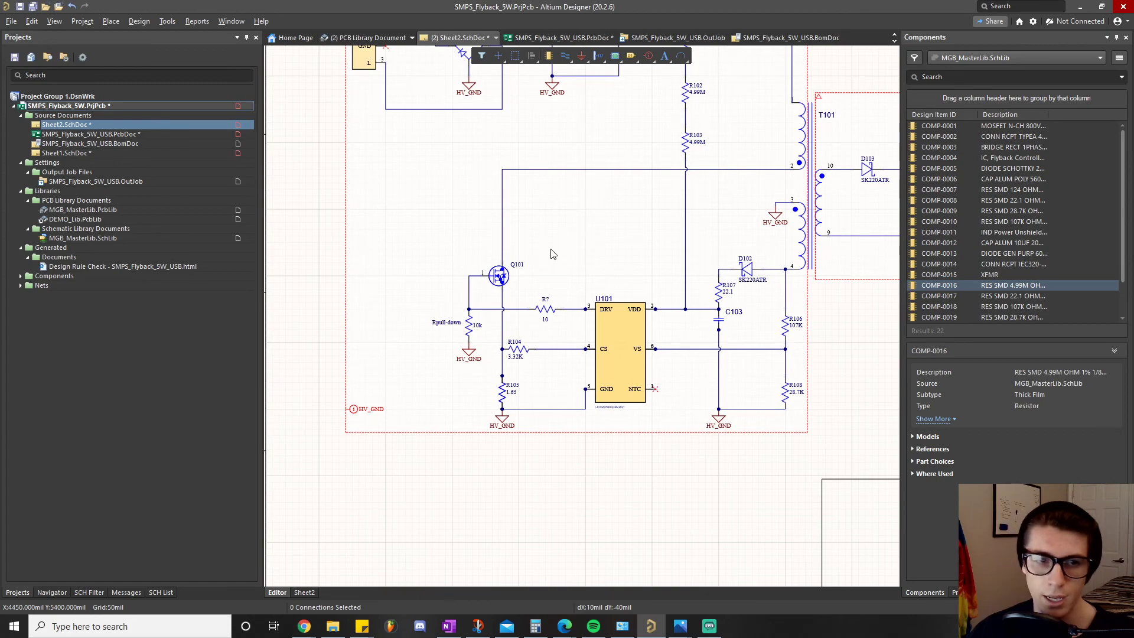